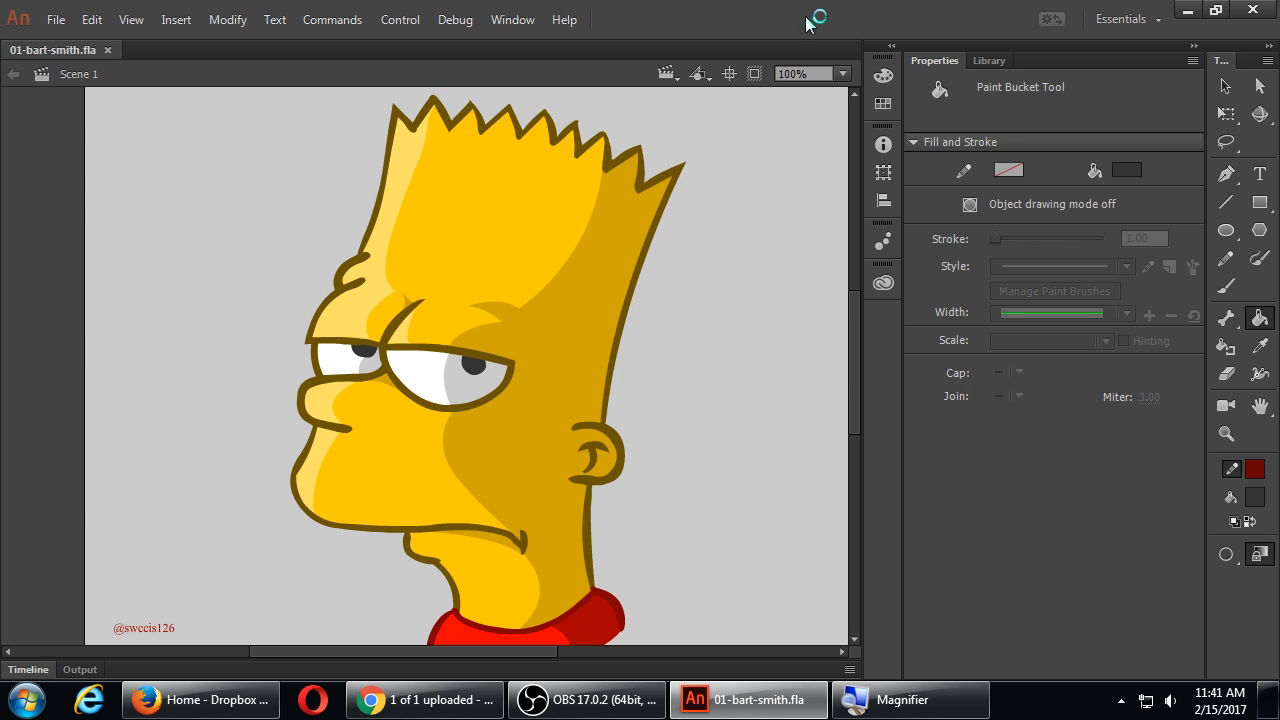
{"action": "mouse_move", "coordinate": [809, 19]}
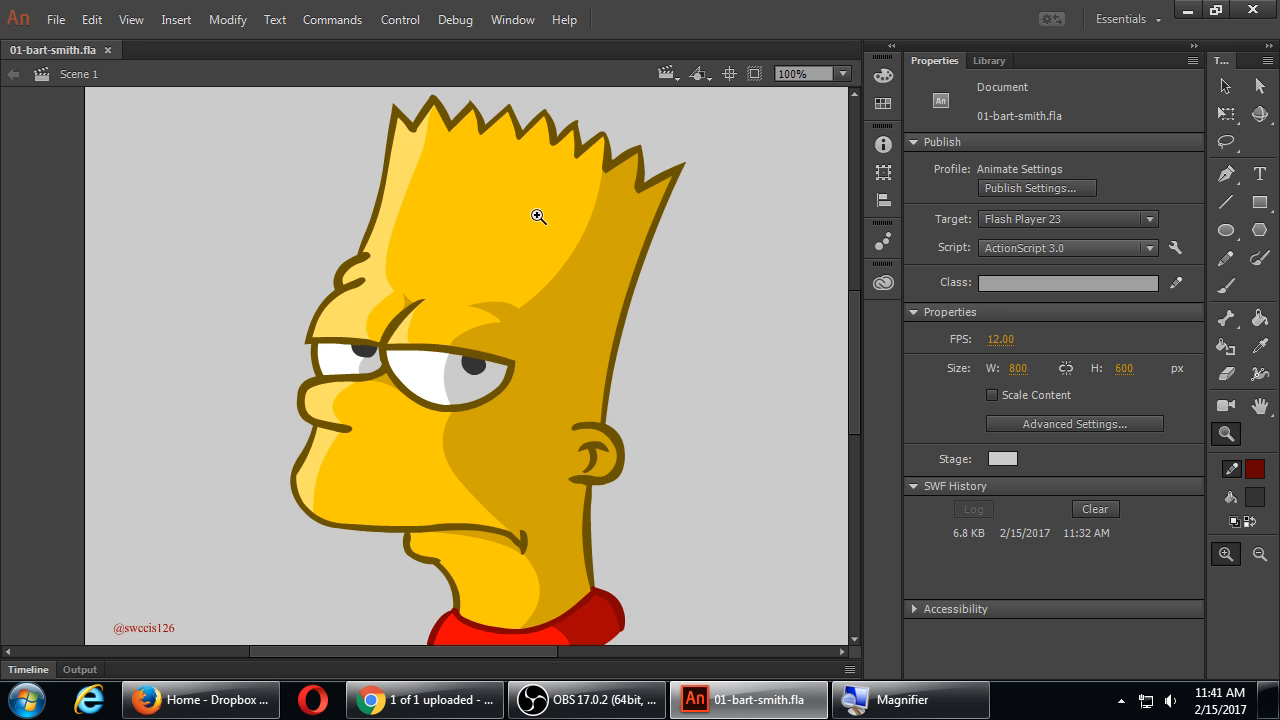
- Zoom the stage to 200% on Bart's forehead and brow
{"action": "left_click", "coordinate": [536, 217]}
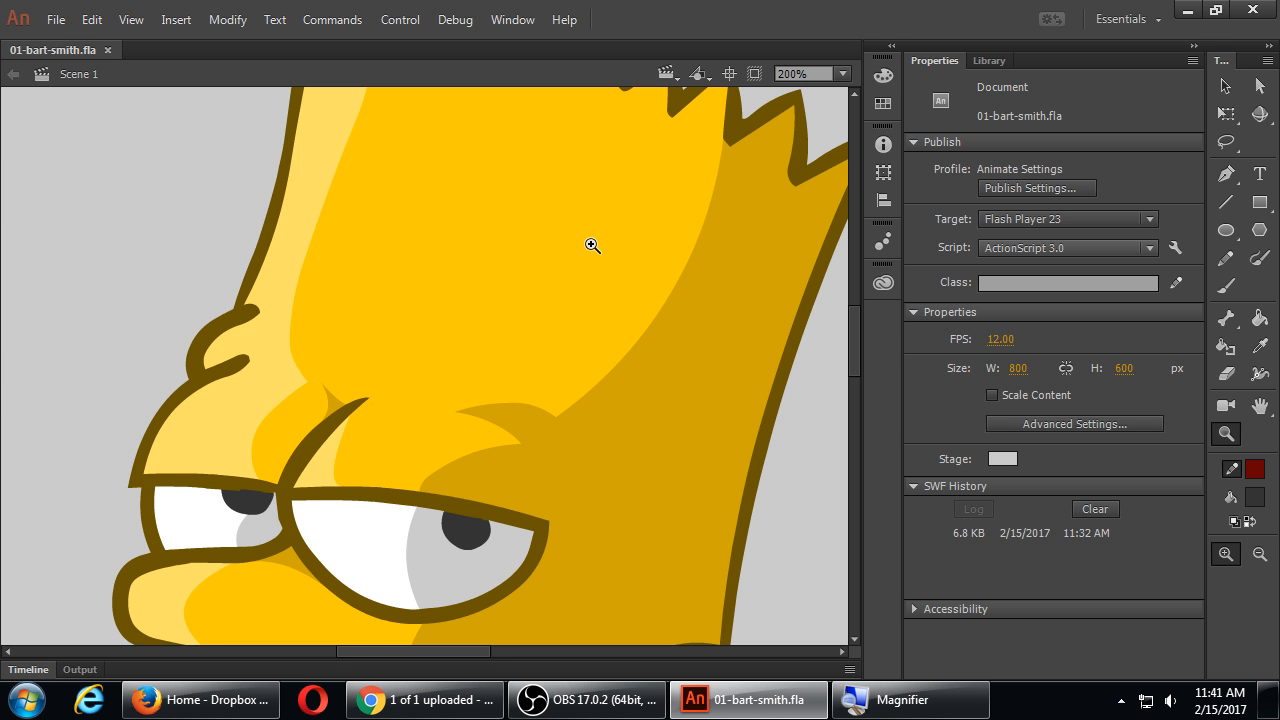
{"action": "mouse_move", "coordinate": [370, 430]}
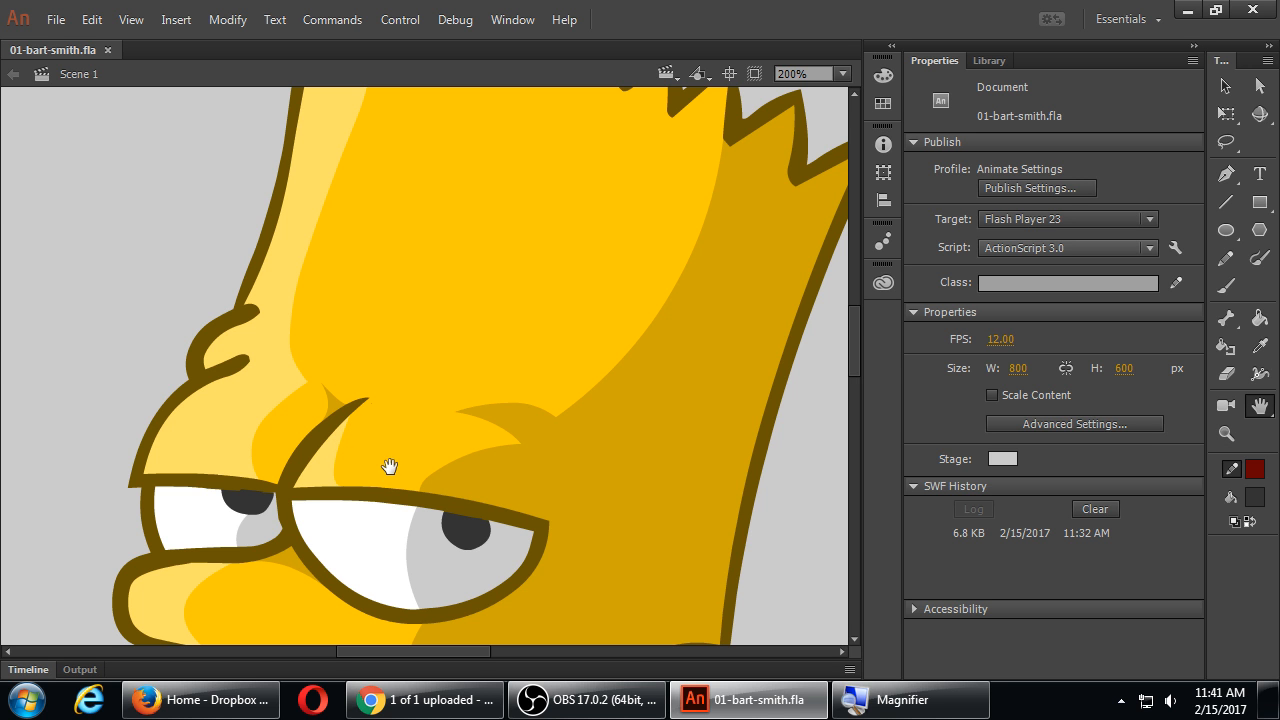
{"action": "mouse_move", "coordinate": [345, 527]}
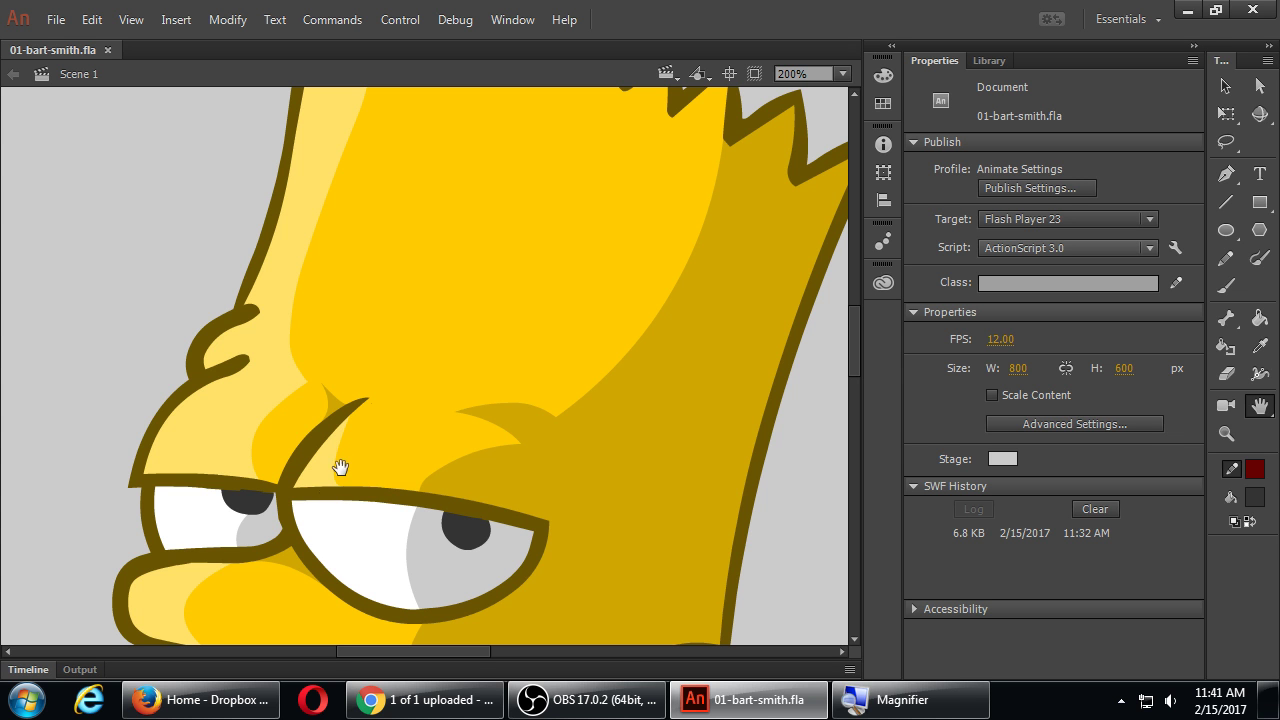
{"action": "mouse_move", "coordinate": [347, 414]}
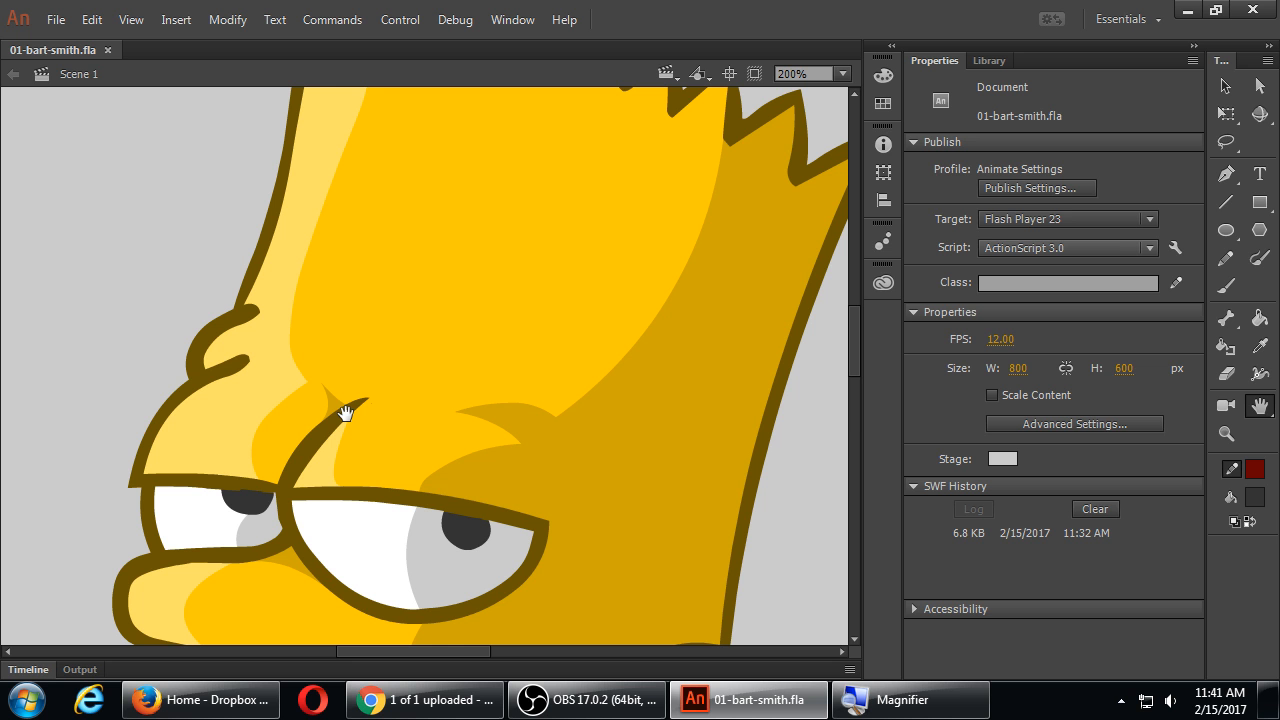
{"action": "mouse_move", "coordinate": [1259, 330]}
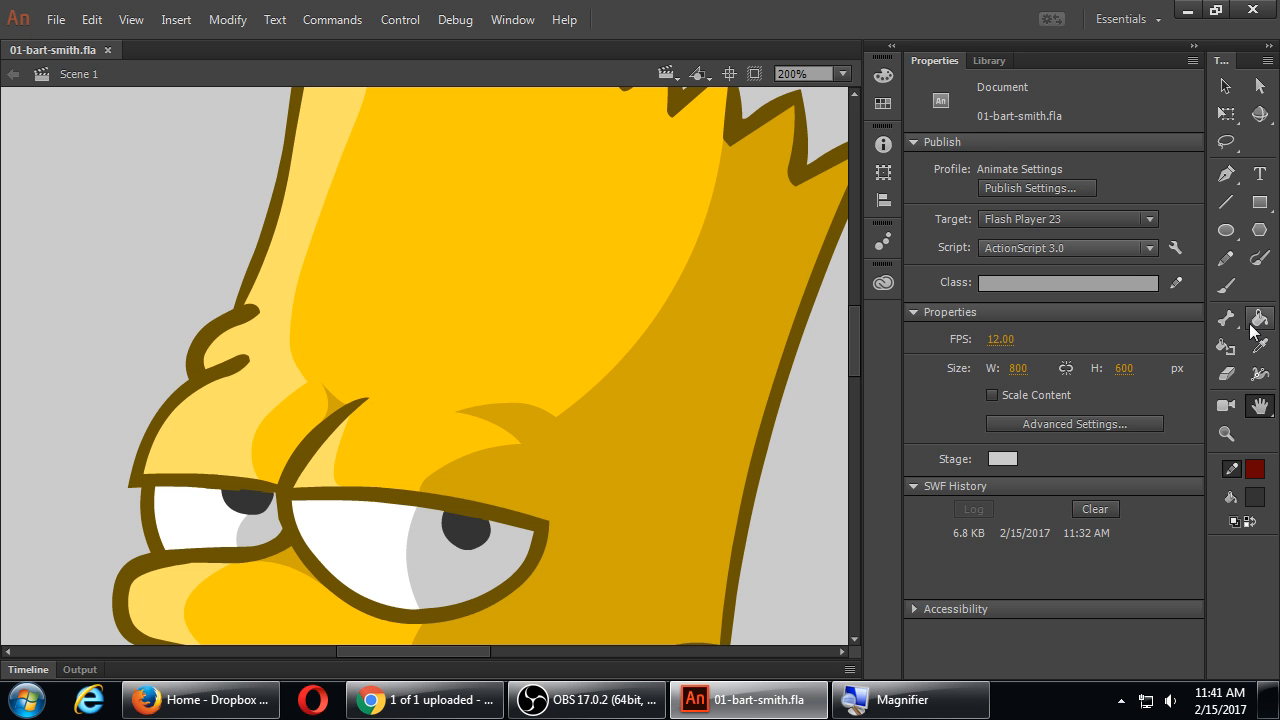
- Draw a vertical dark red guide line through Bart's brow crease to the eye
{"action": "left_click", "coordinate": [1259, 318]}
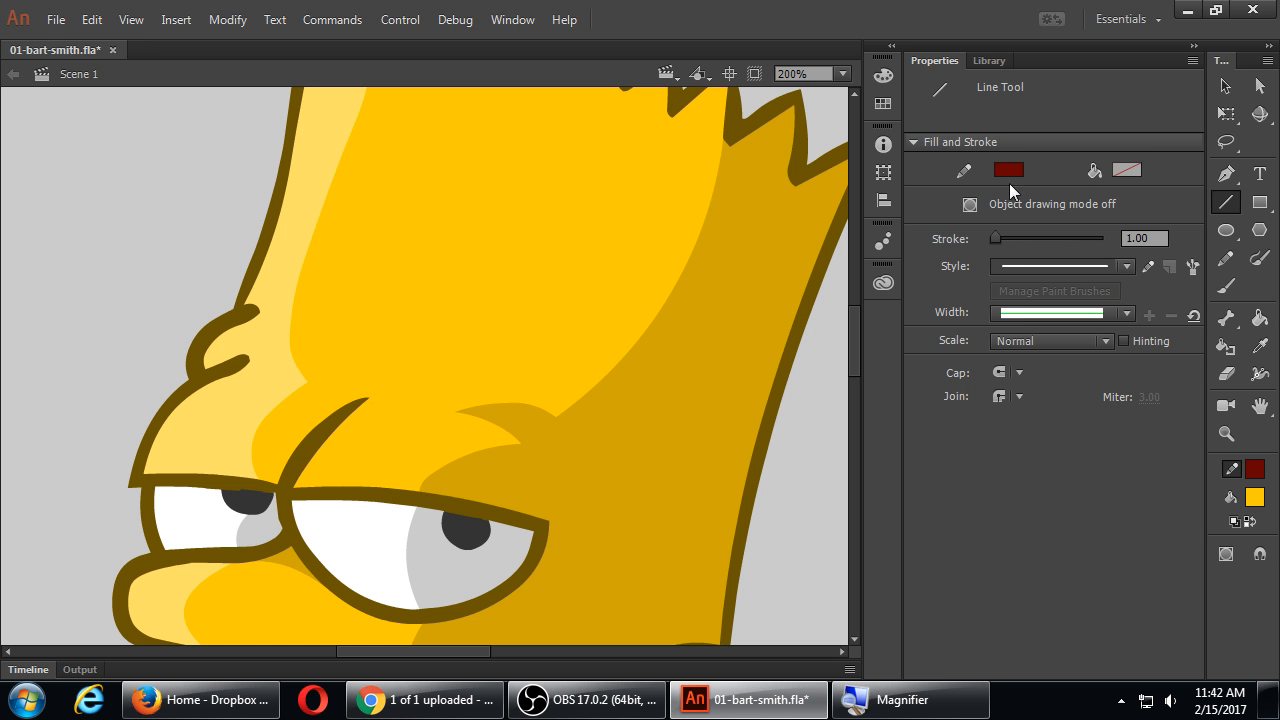
{"action": "left_click_drag", "start_coordinate": [349, 385], "coordinate": [349, 525]}
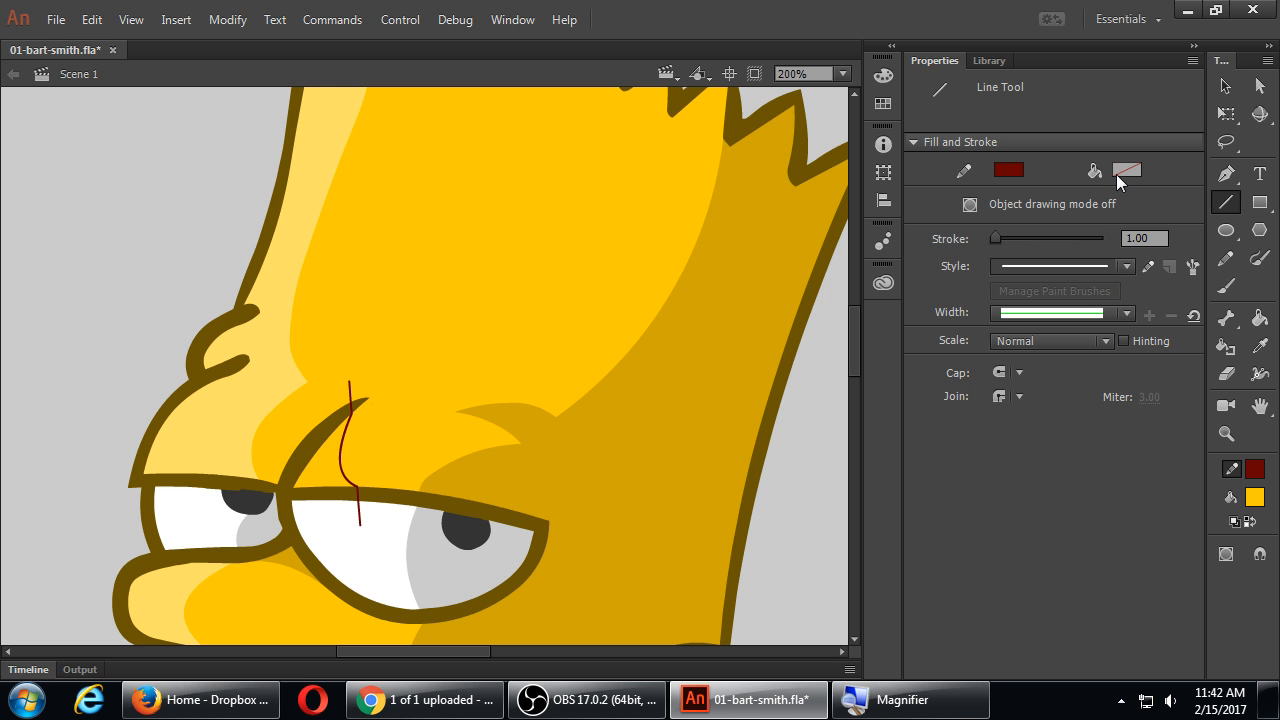
{"action": "mouse_move", "coordinate": [1127, 170]}
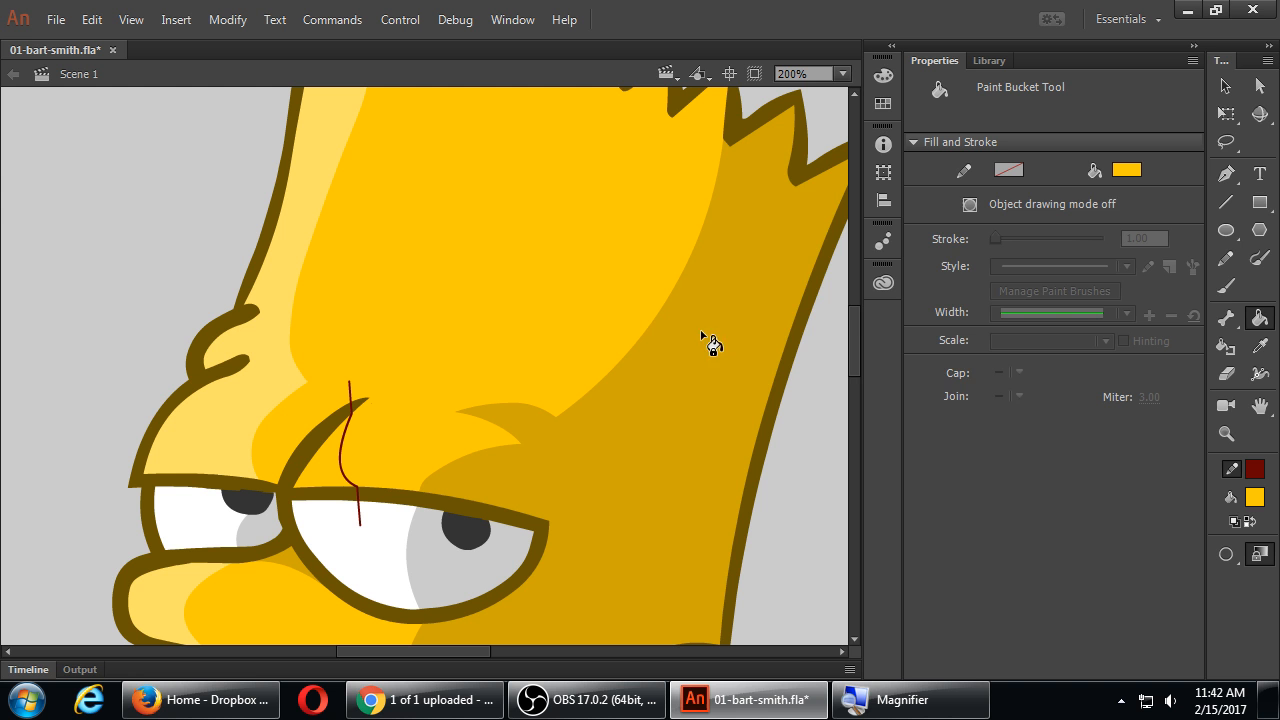
- Pick a pale yellow fill and delete the red brow guide line
{"action": "left_click", "coordinate": [1126, 169]}
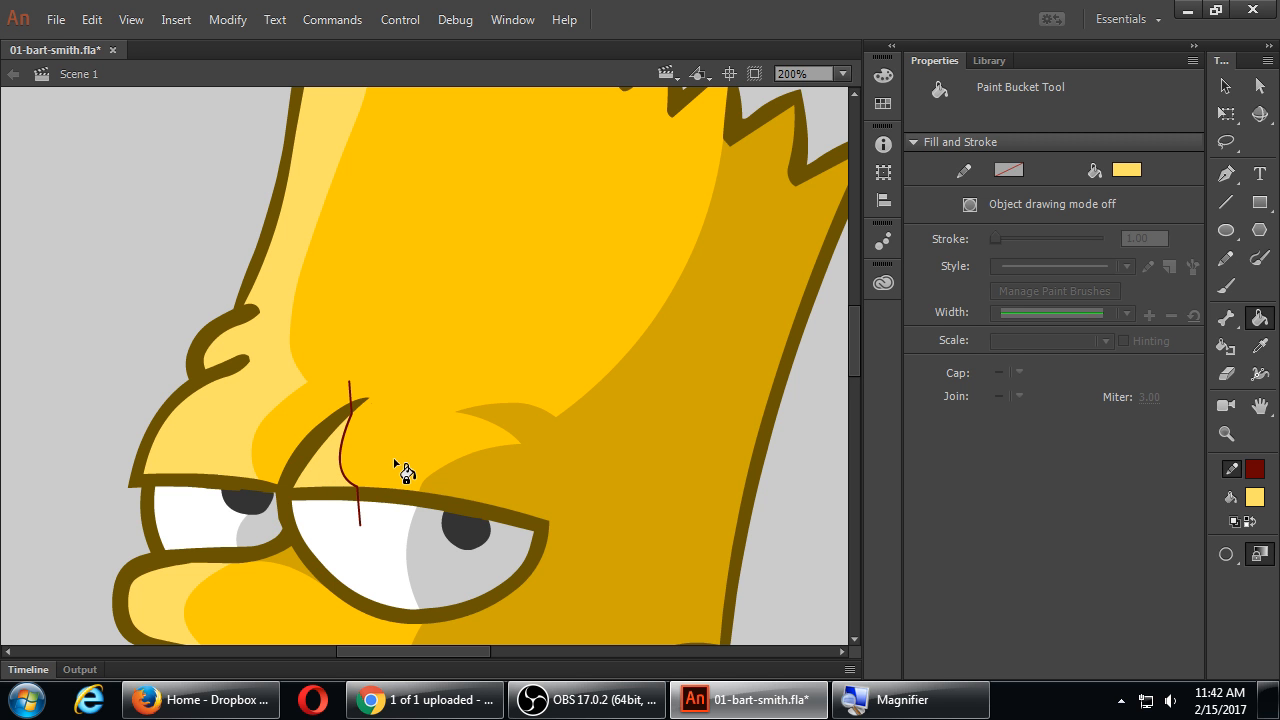
{"action": "left_click", "coordinate": [1226, 85]}
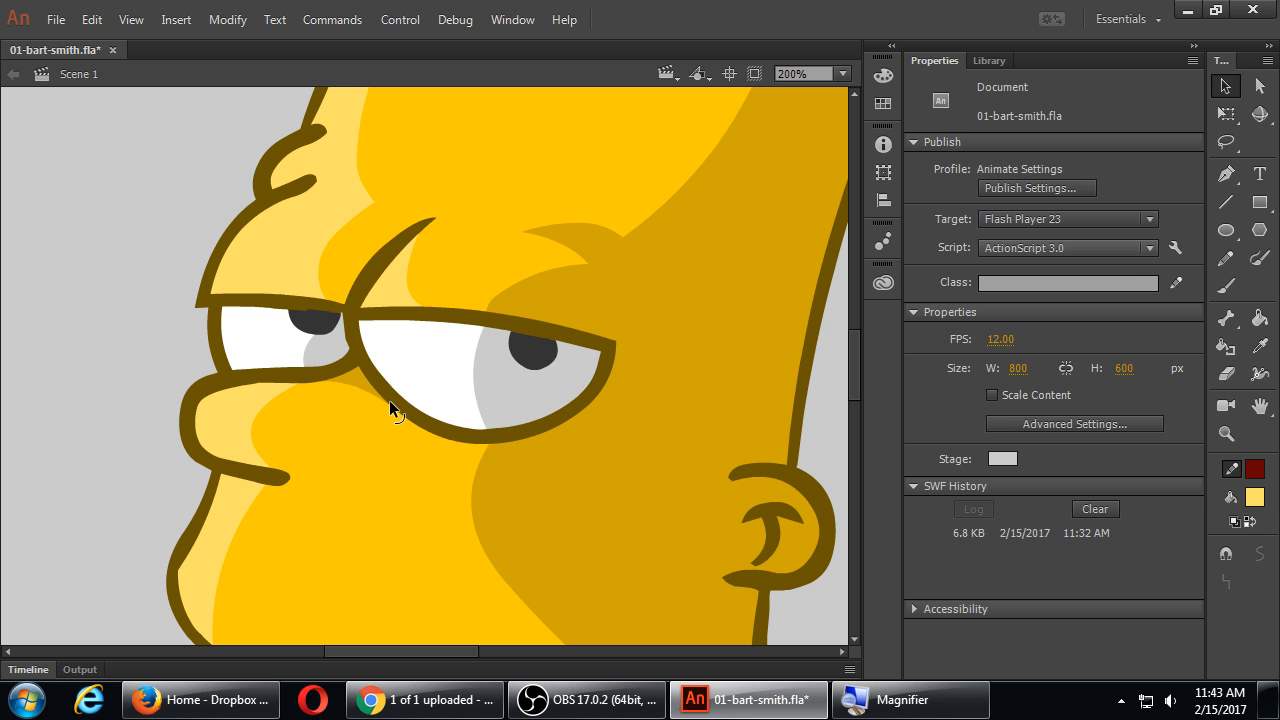
- Draw a vertical and a diagonal red guide line crossing over the brow
{"action": "left_click", "coordinate": [1233, 202]}
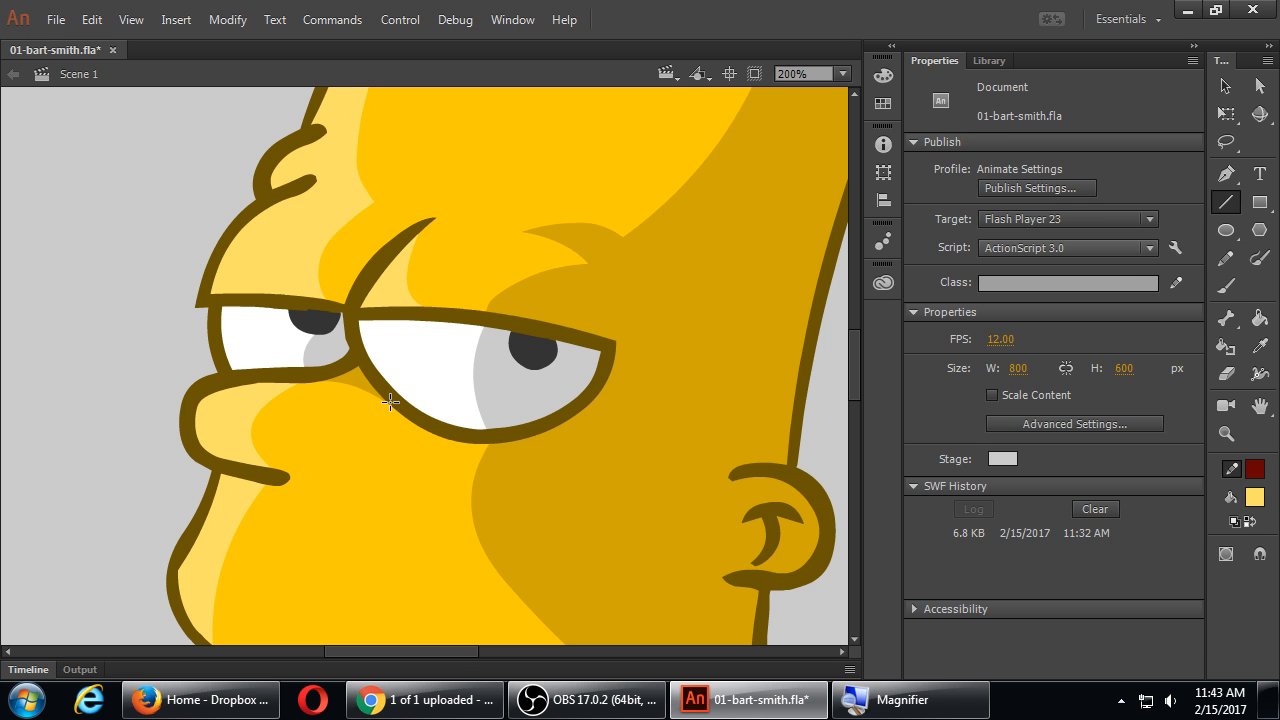
{"action": "left_click", "coordinate": [1227, 201]}
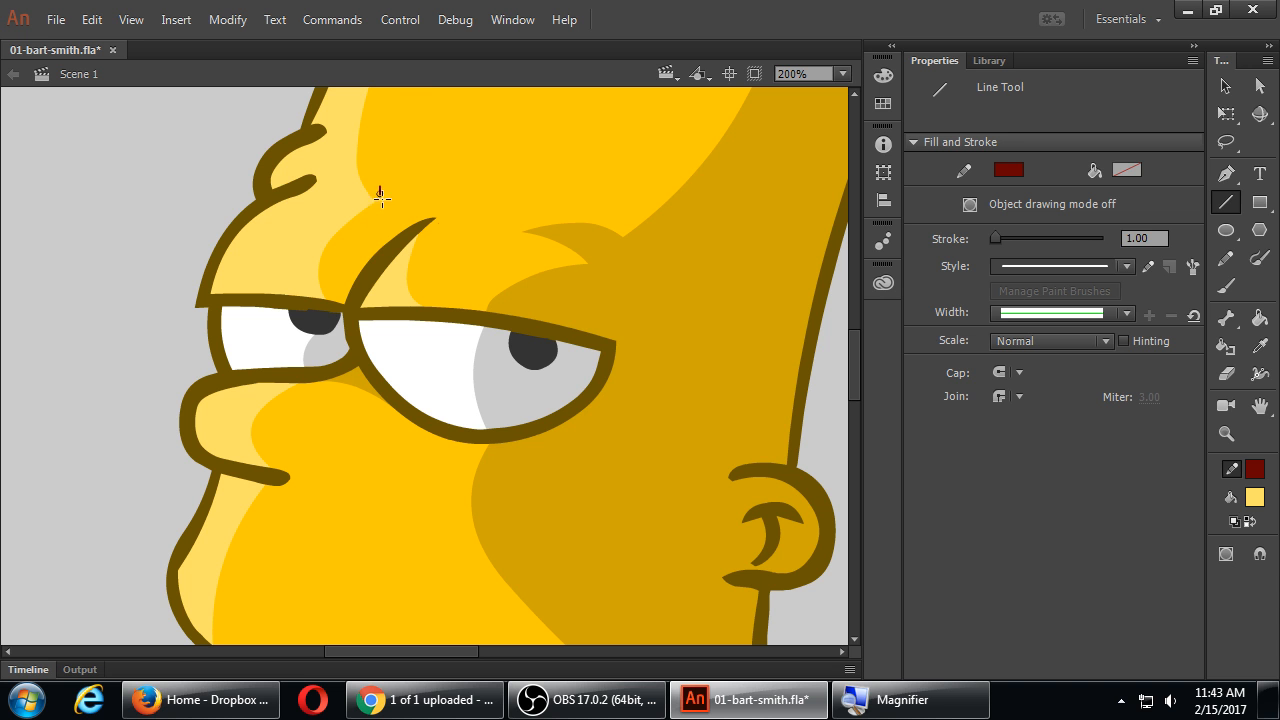
{"action": "left_click_drag", "start_coordinate": [379, 195], "coordinate": [379, 270]}
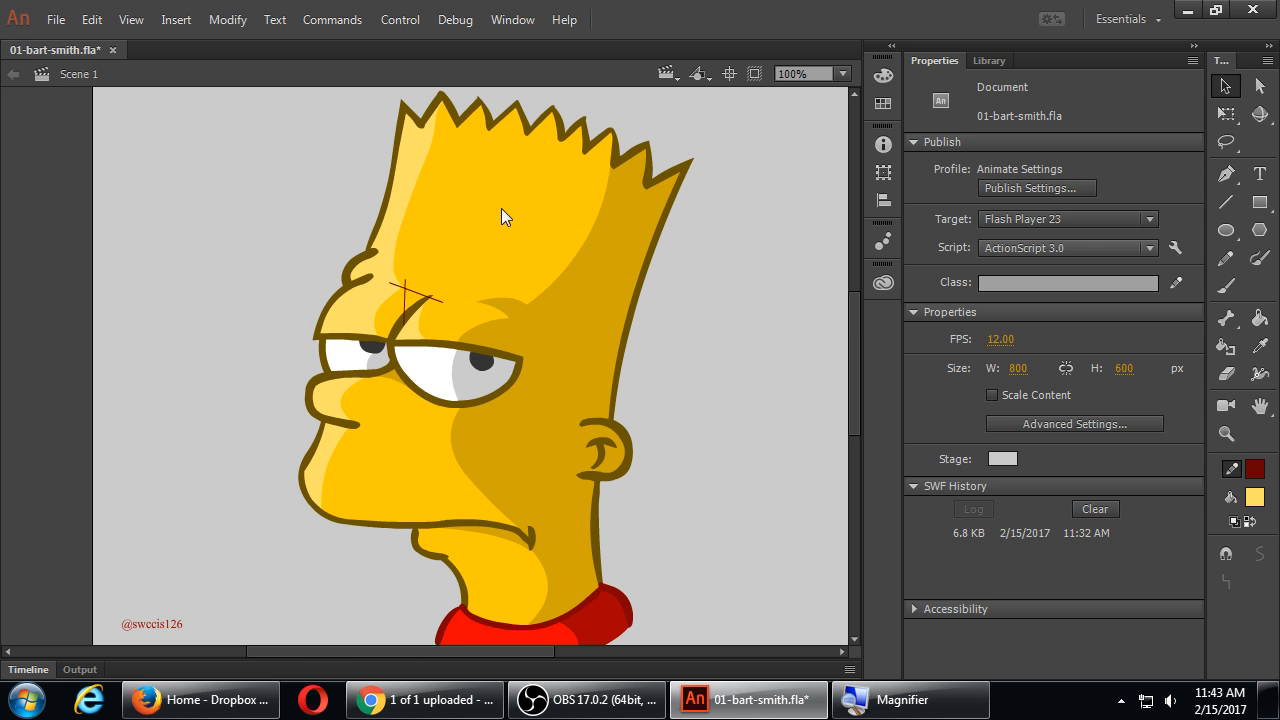
{"action": "mouse_move", "coordinate": [413, 300]}
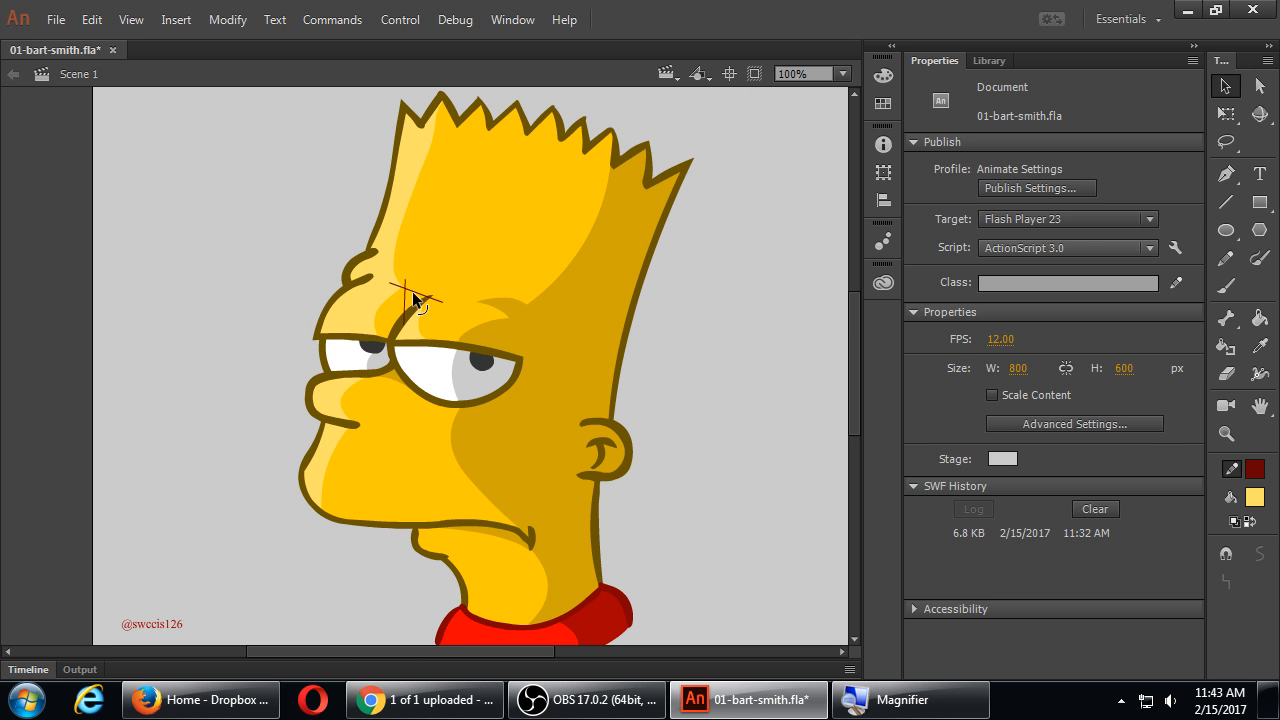
{"action": "mouse_move", "coordinate": [444, 258]}
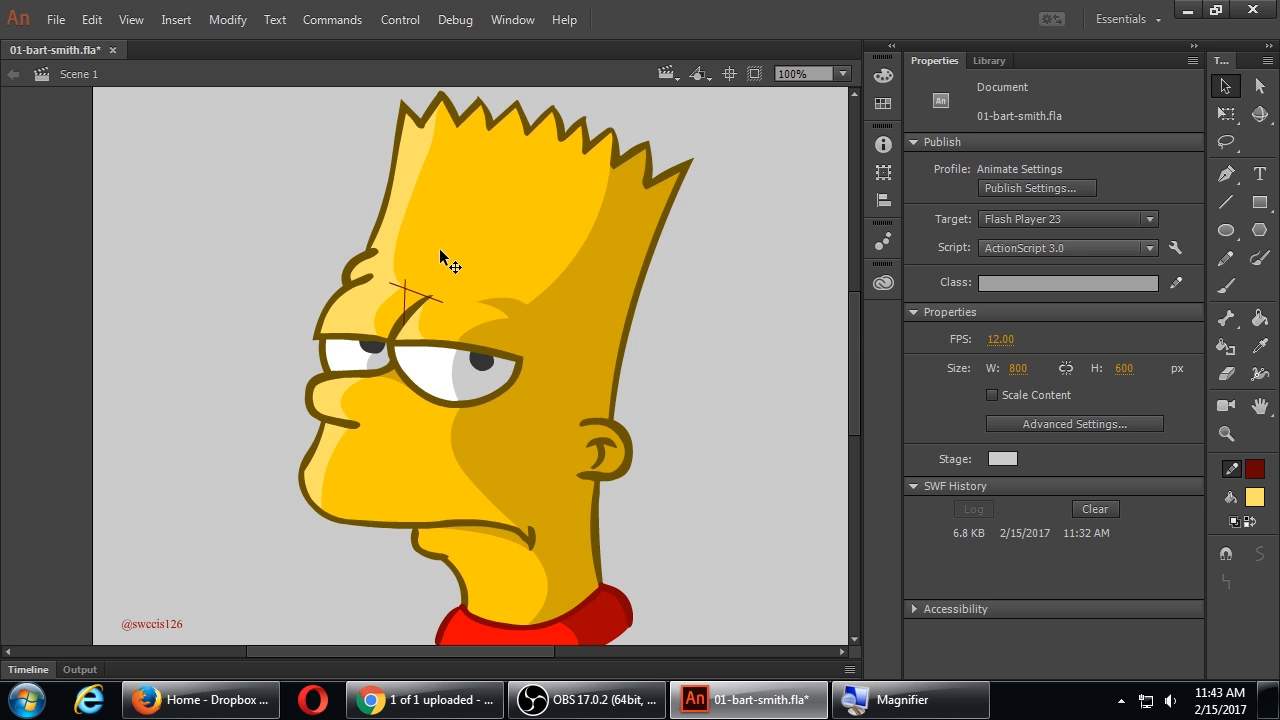
{"action": "left_click", "coordinate": [445, 256]}
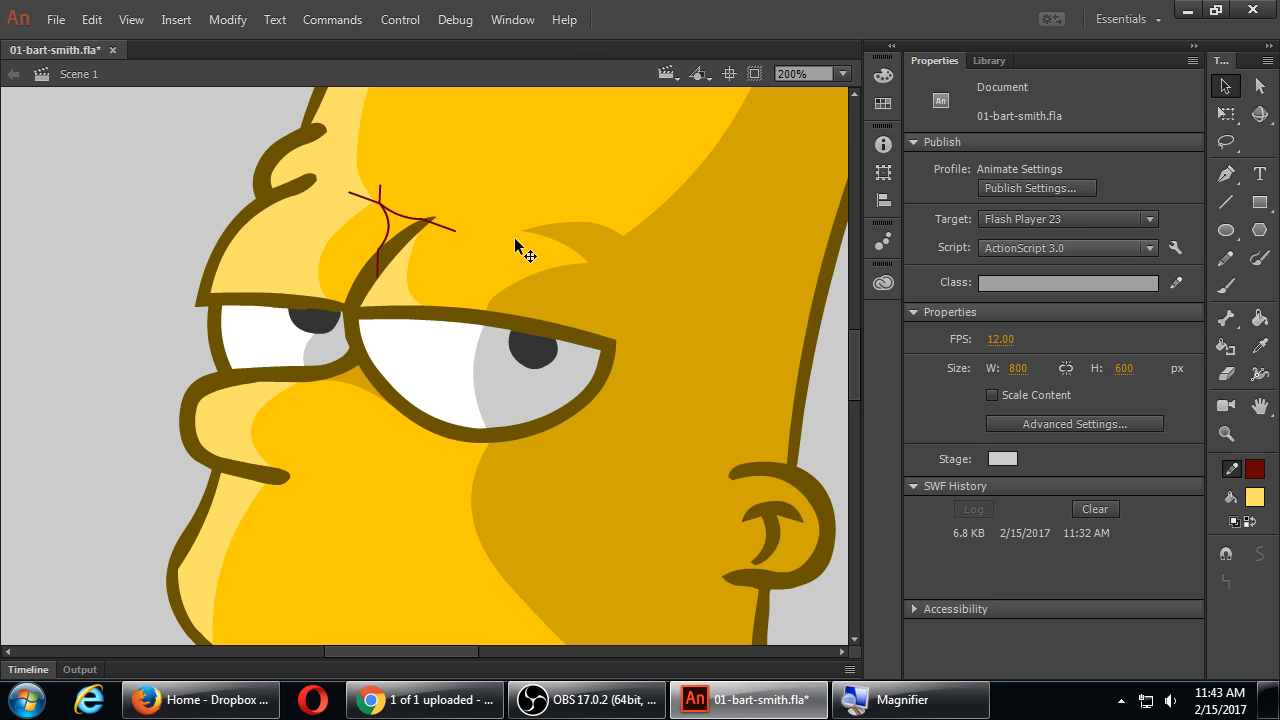
{"action": "mouse_move", "coordinate": [1259, 347]}
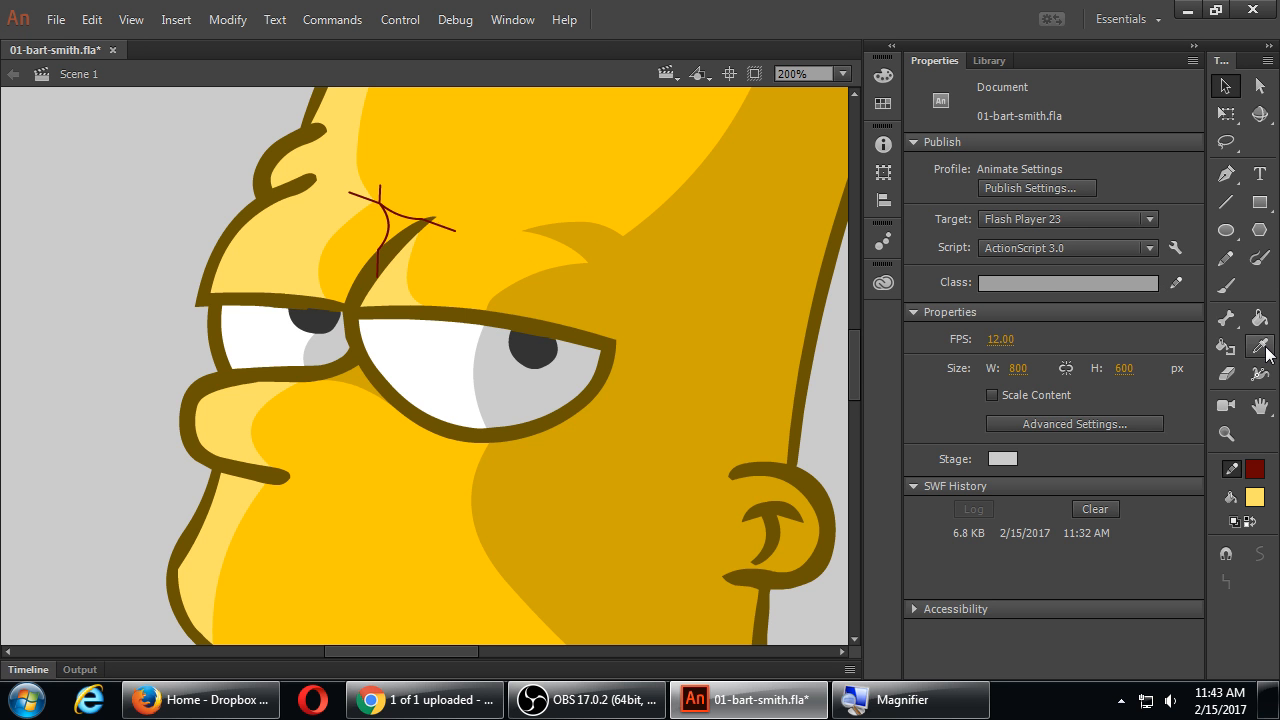
{"action": "mouse_move", "coordinate": [1259, 347]}
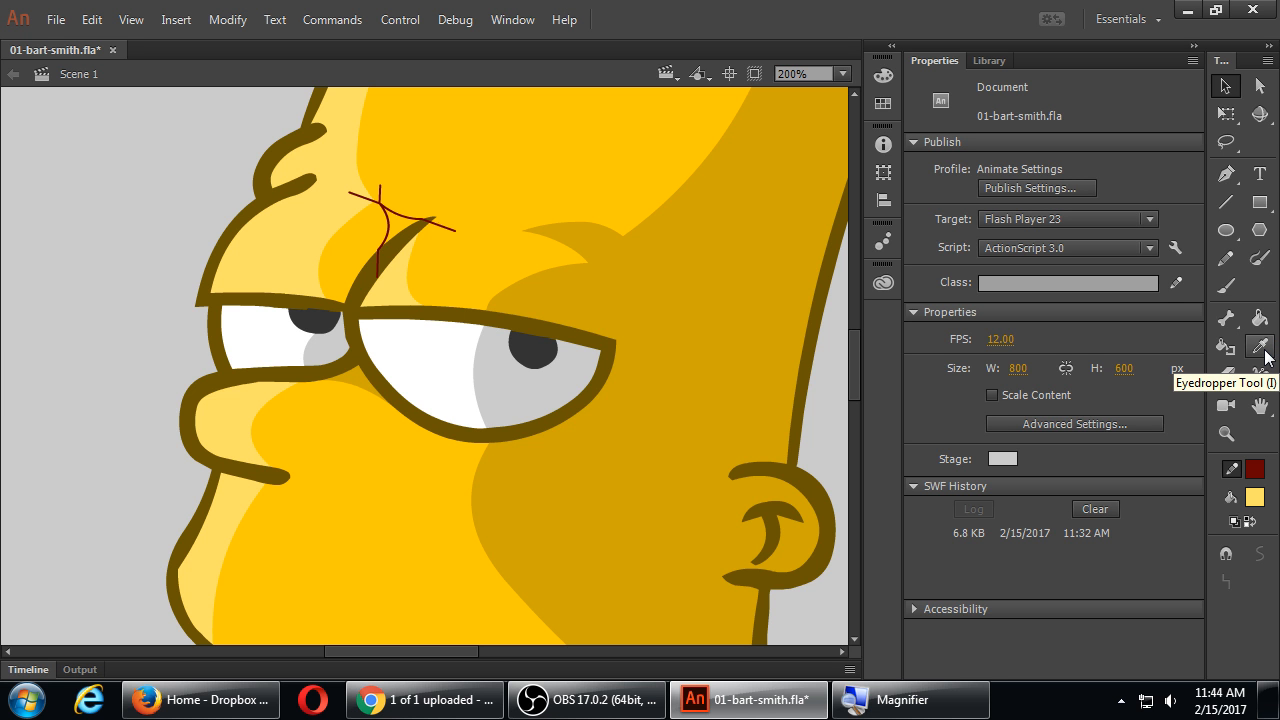
{"action": "mouse_move", "coordinate": [642, 198]}
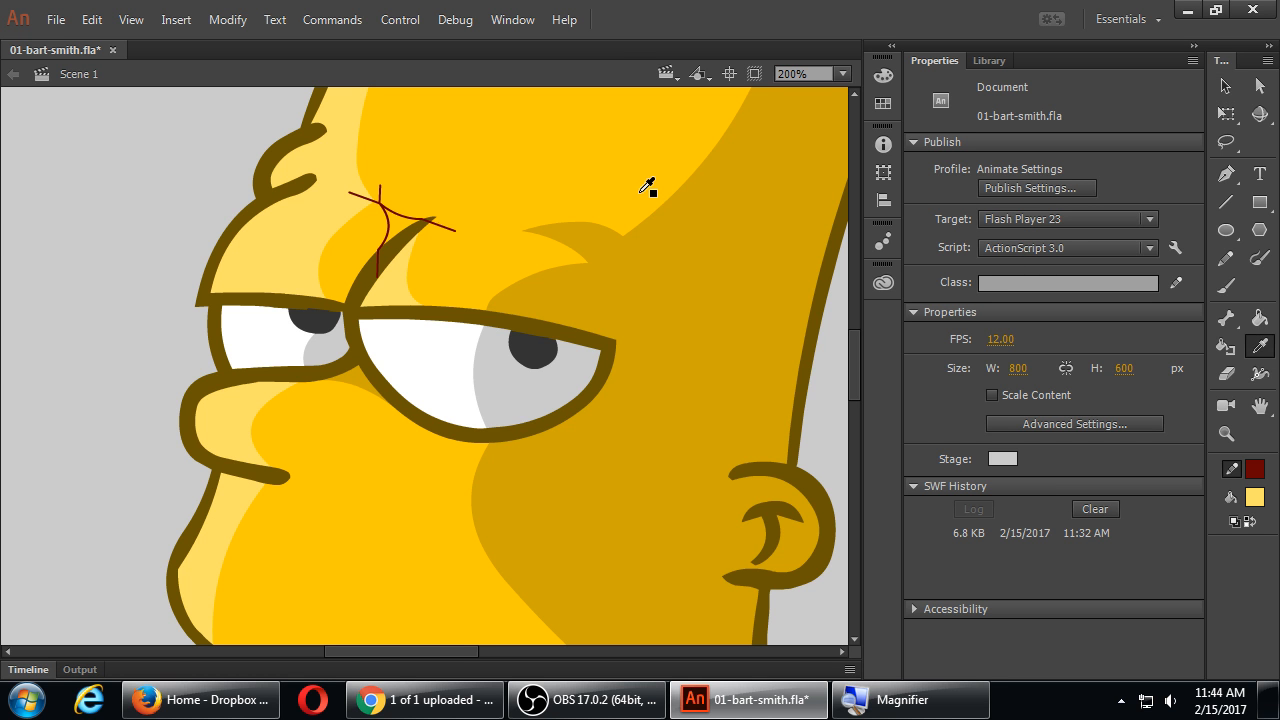
{"action": "mouse_move", "coordinate": [705, 276]}
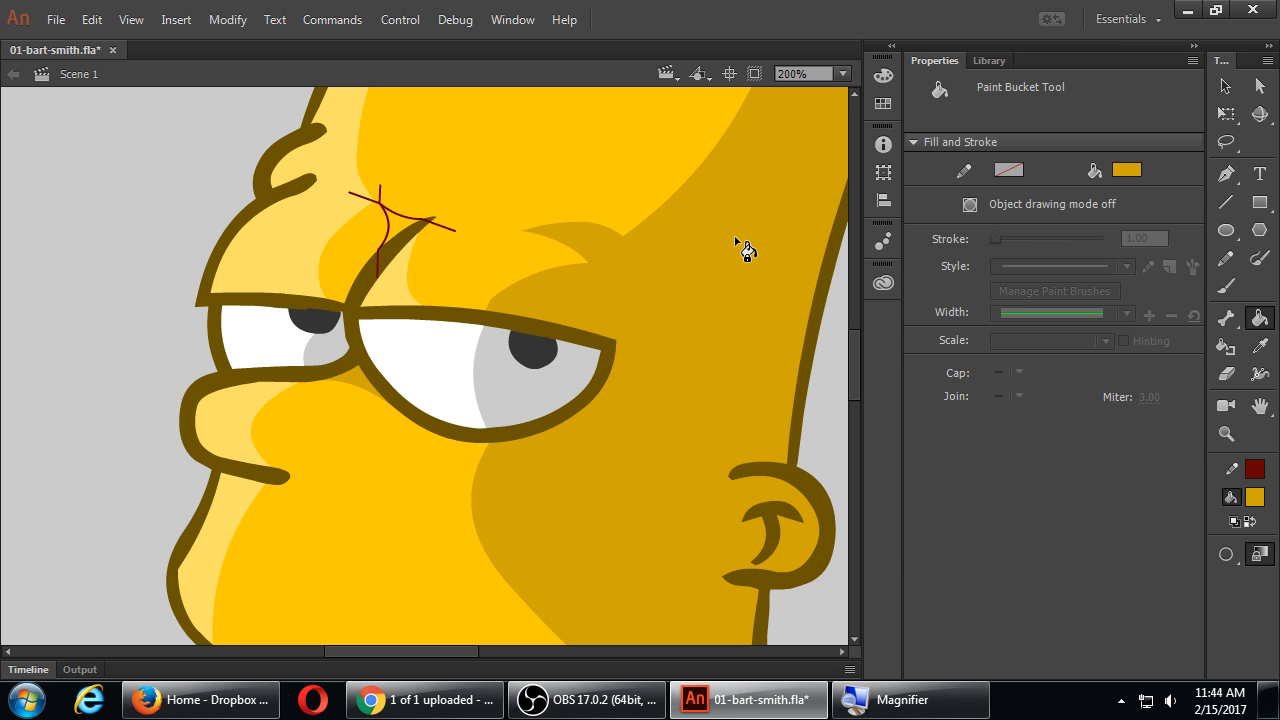
{"action": "mouse_move", "coordinate": [661, 244]}
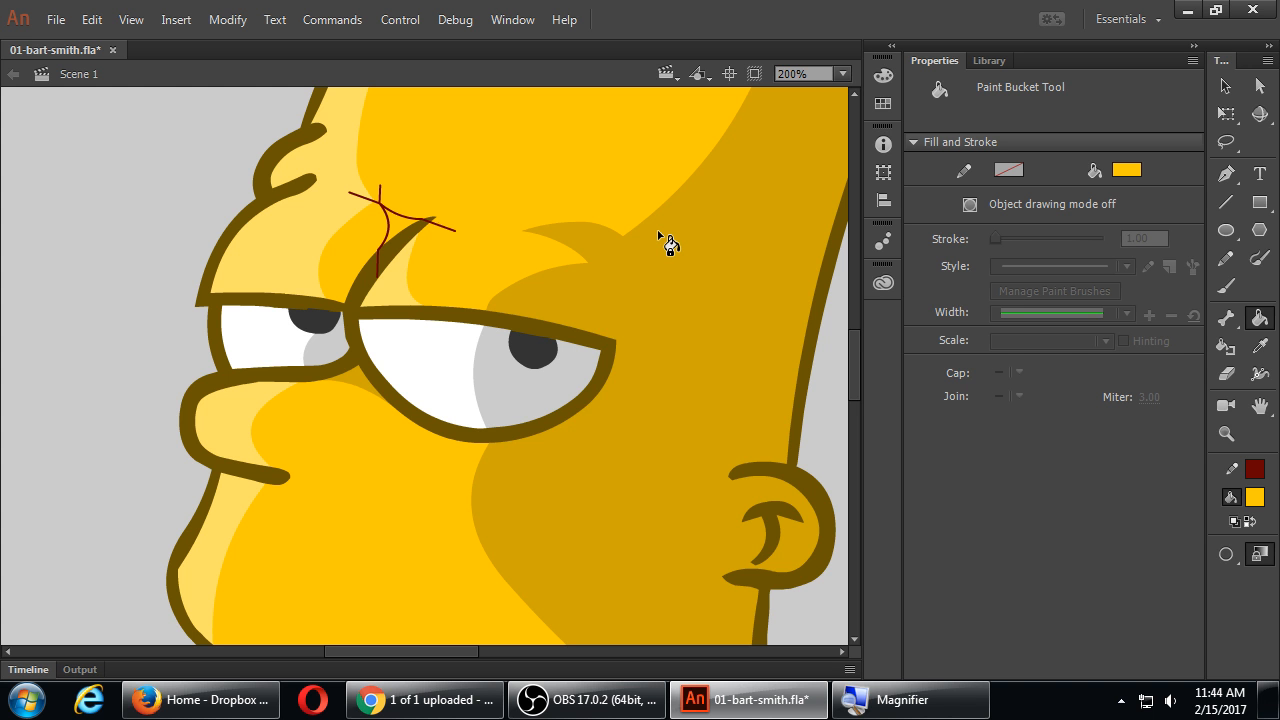
{"action": "mouse_move", "coordinate": [659, 278]}
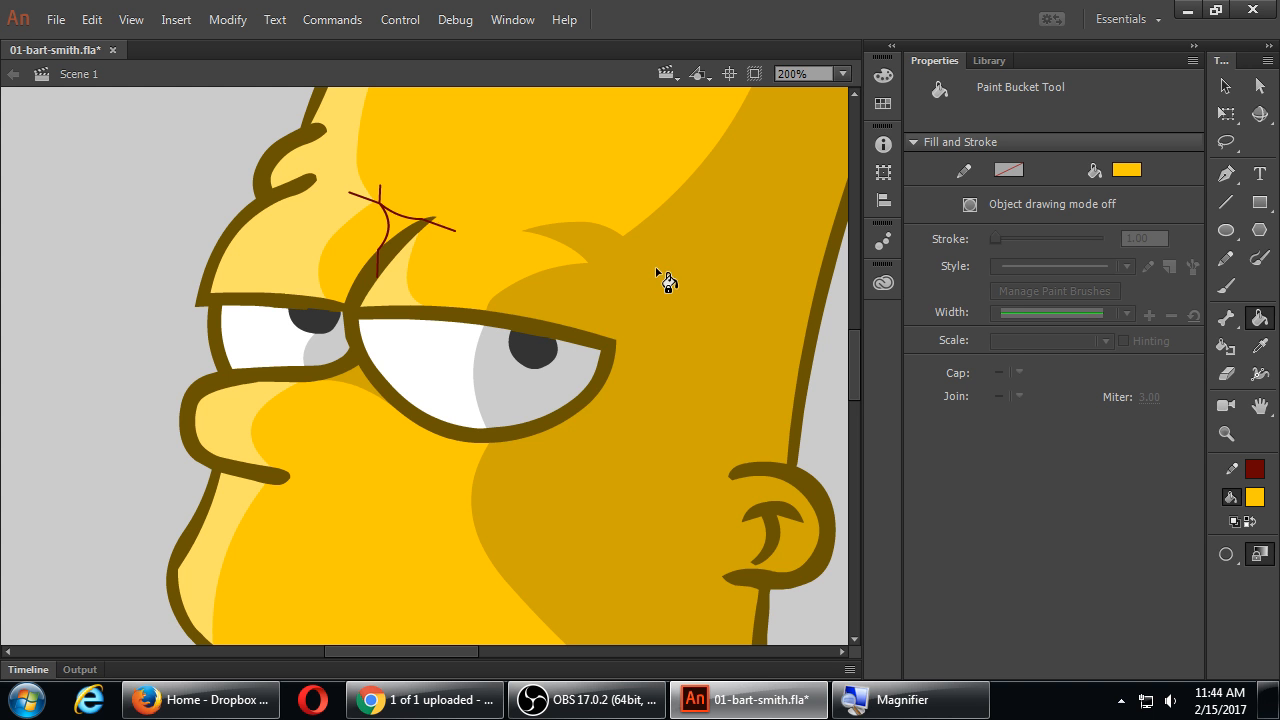
{"action": "mouse_move", "coordinate": [762, 244]}
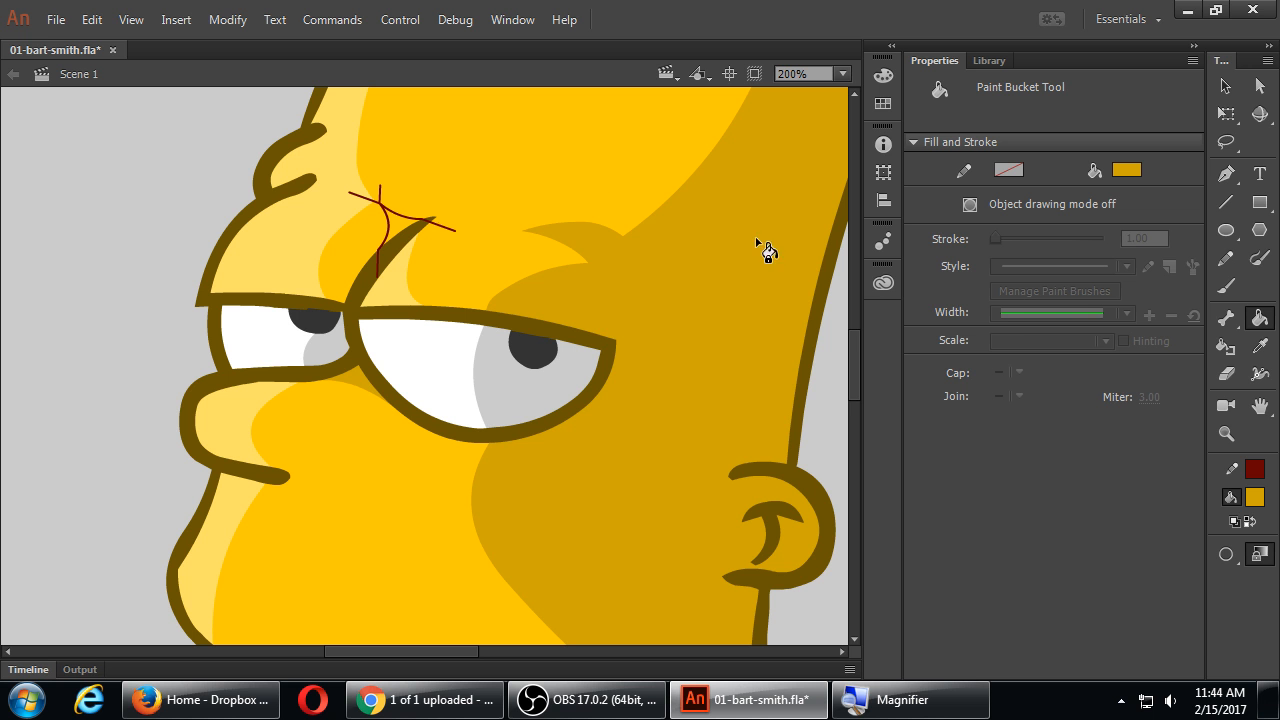
{"action": "mouse_move", "coordinate": [403, 239]}
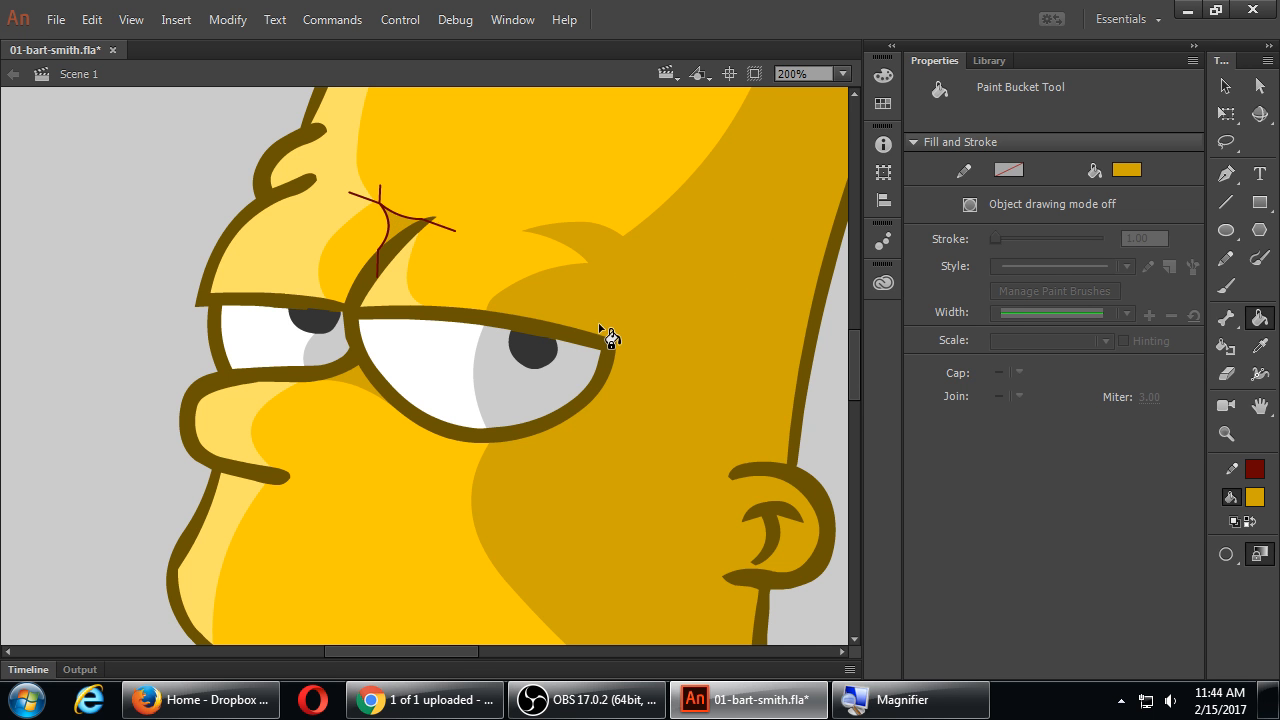
- Select the red crossing guide lines on the forehead and delete them
{"action": "left_click", "coordinate": [1225, 86]}
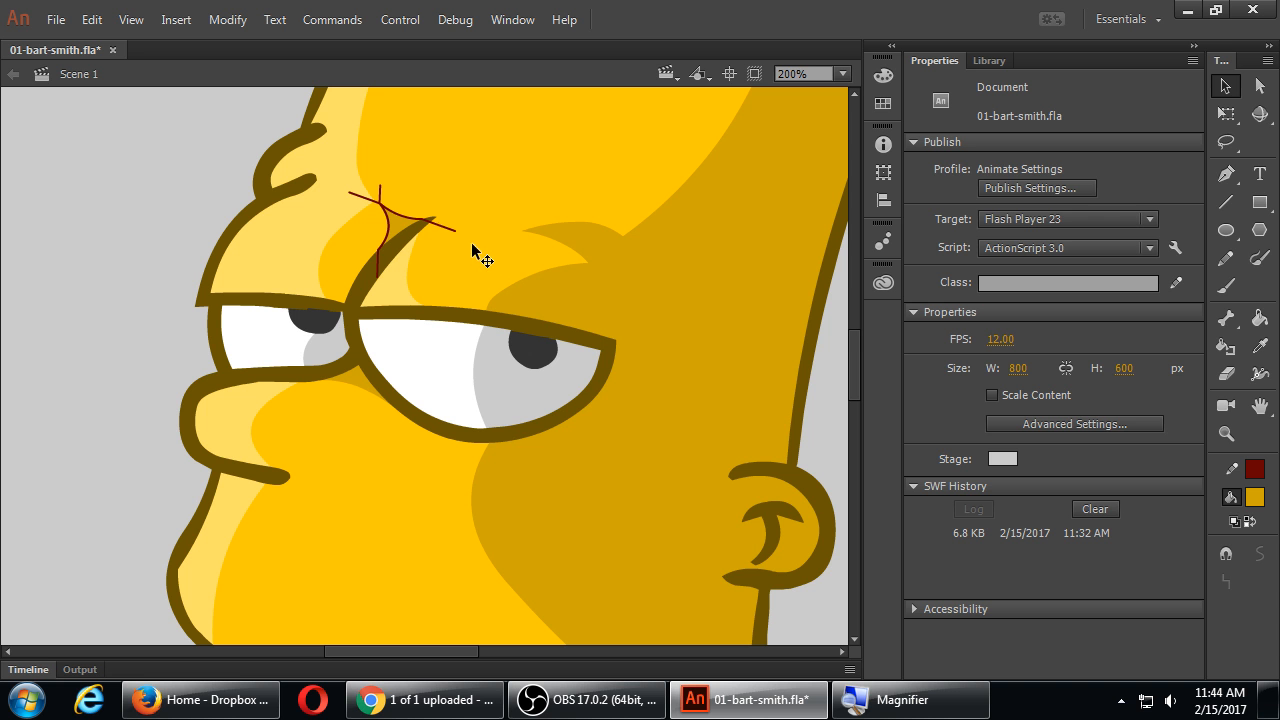
{"action": "mouse_move", "coordinate": [446, 237]}
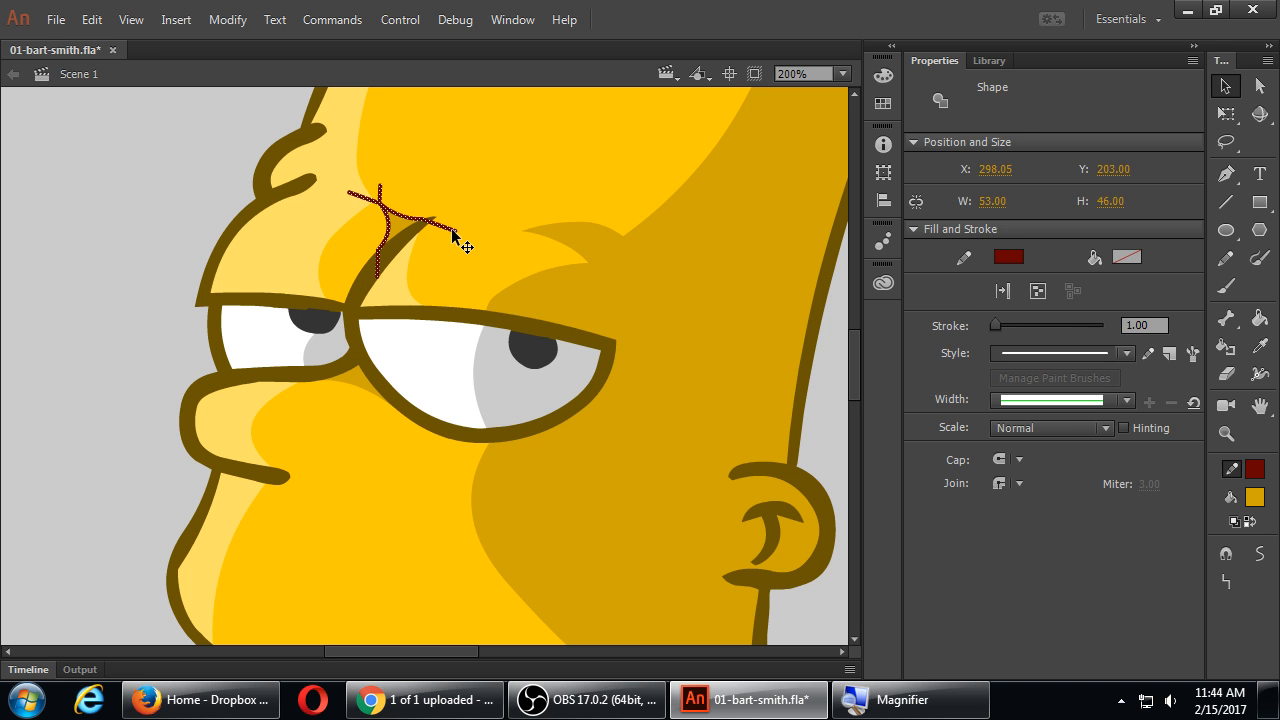
{"action": "left_click", "coordinate": [735, 365]}
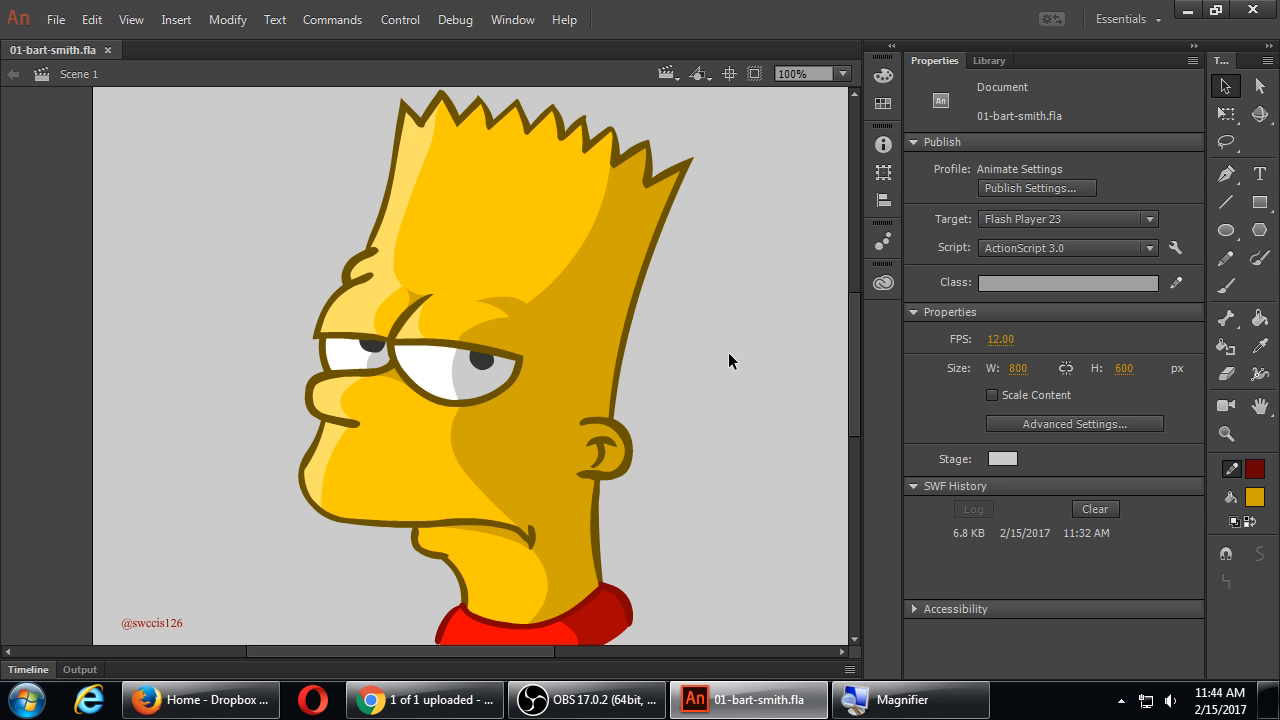
{"action": "mouse_move", "coordinate": [501, 283]}
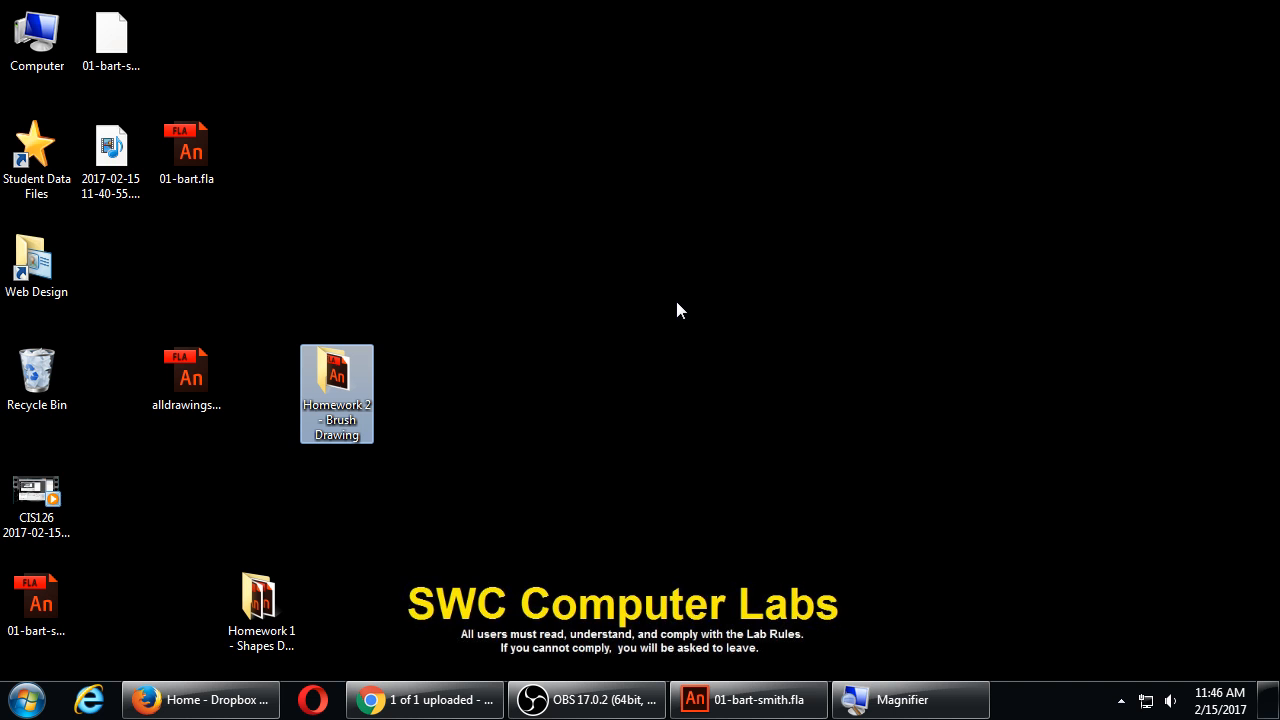
{"action": "mouse_move", "coordinate": [98, 267]}
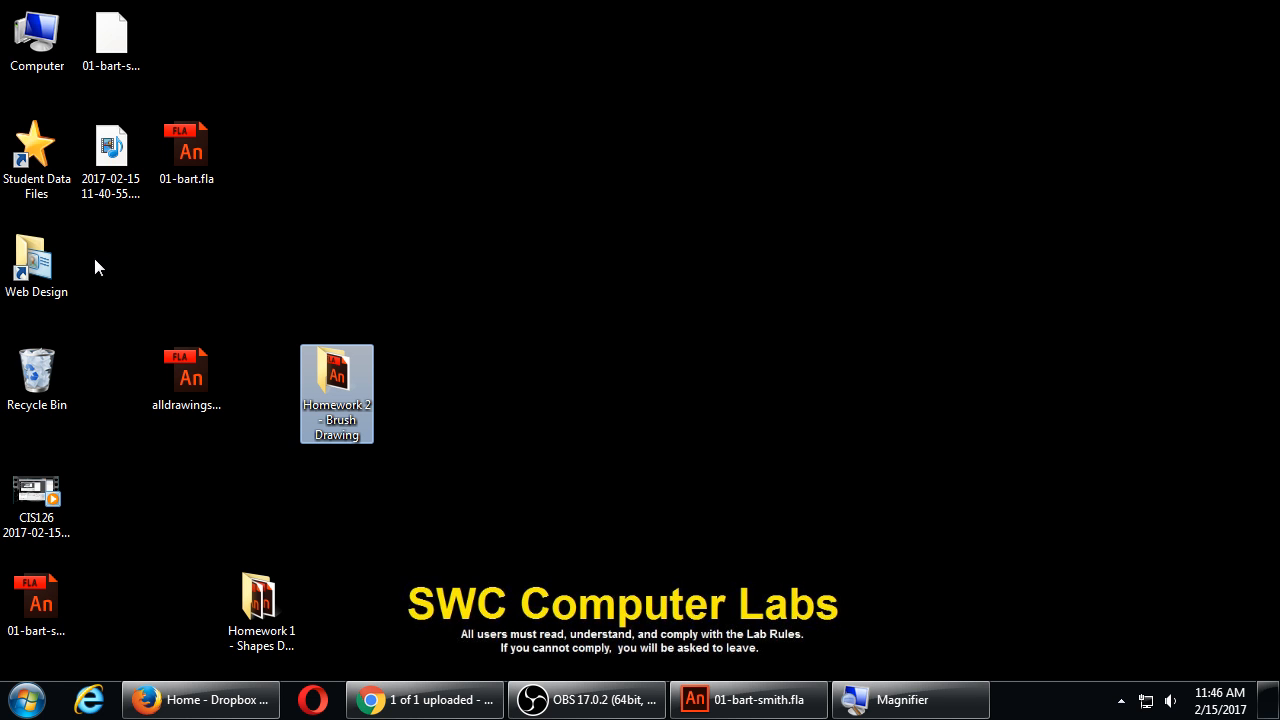
{"action": "mouse_move", "coordinate": [36, 270]}
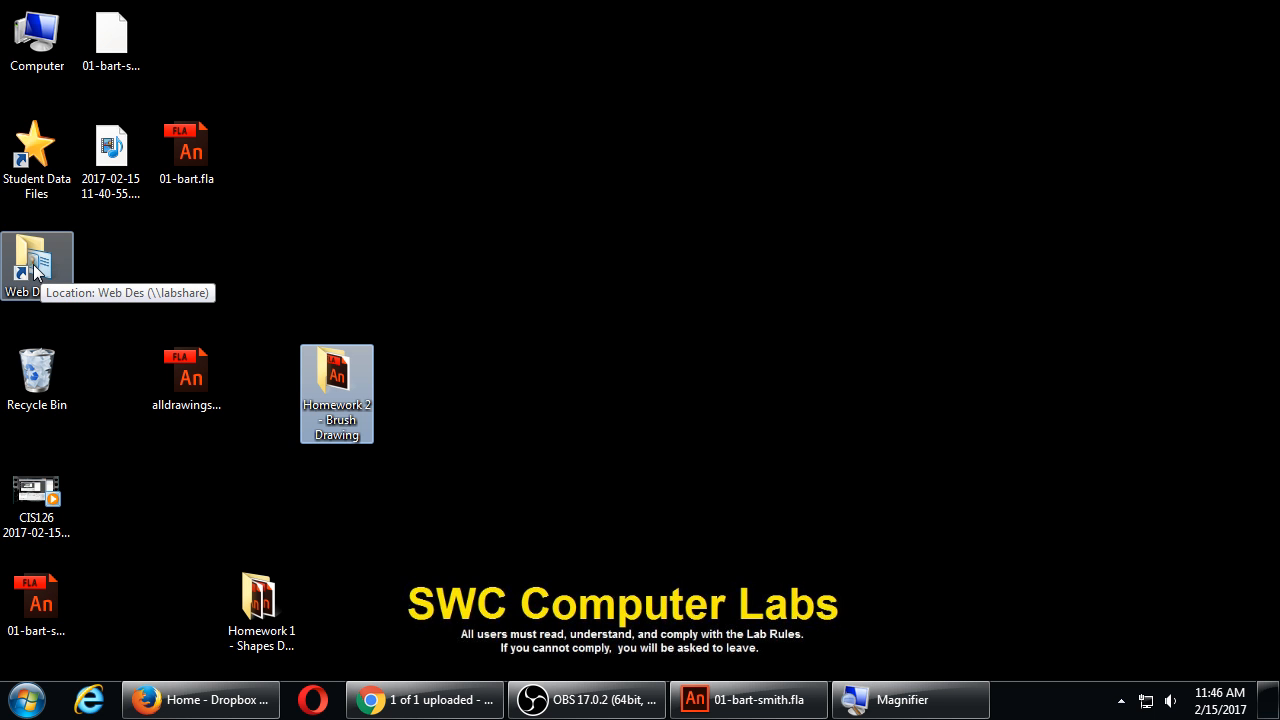
- Open the Web Design shortcut from the desktop
{"action": "double_click", "coordinate": [37, 255]}
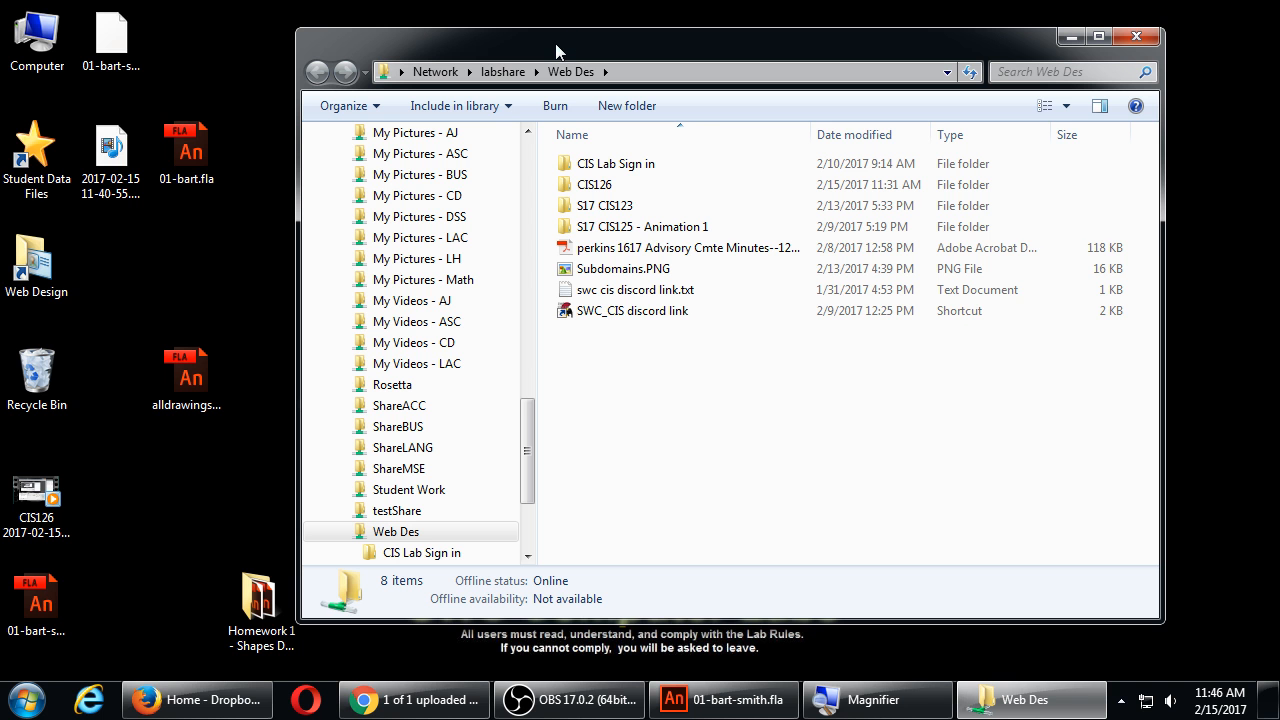
- Open CIS126 and drag the Homework 2 - Brush Drawing folder to the desktop
{"action": "left_click", "coordinate": [591, 184]}
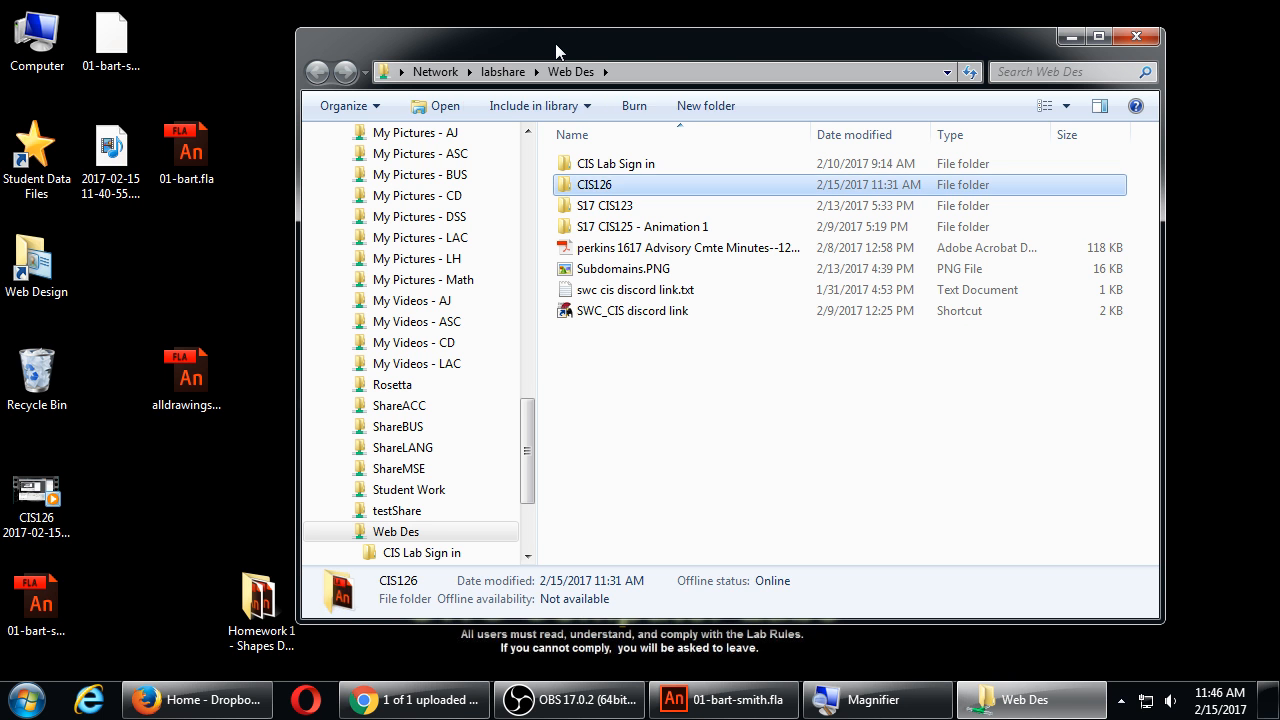
{"action": "double_click", "coordinate": [595, 184]}
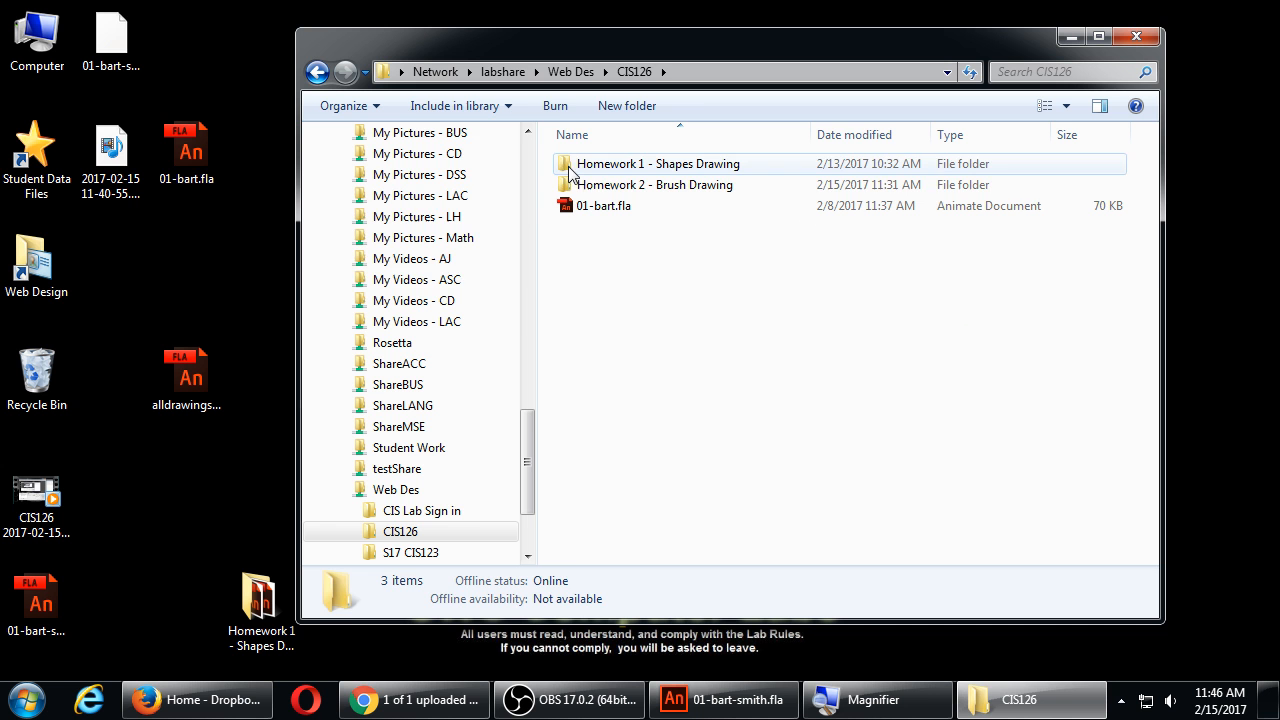
{"action": "left_click", "coordinate": [655, 184]}
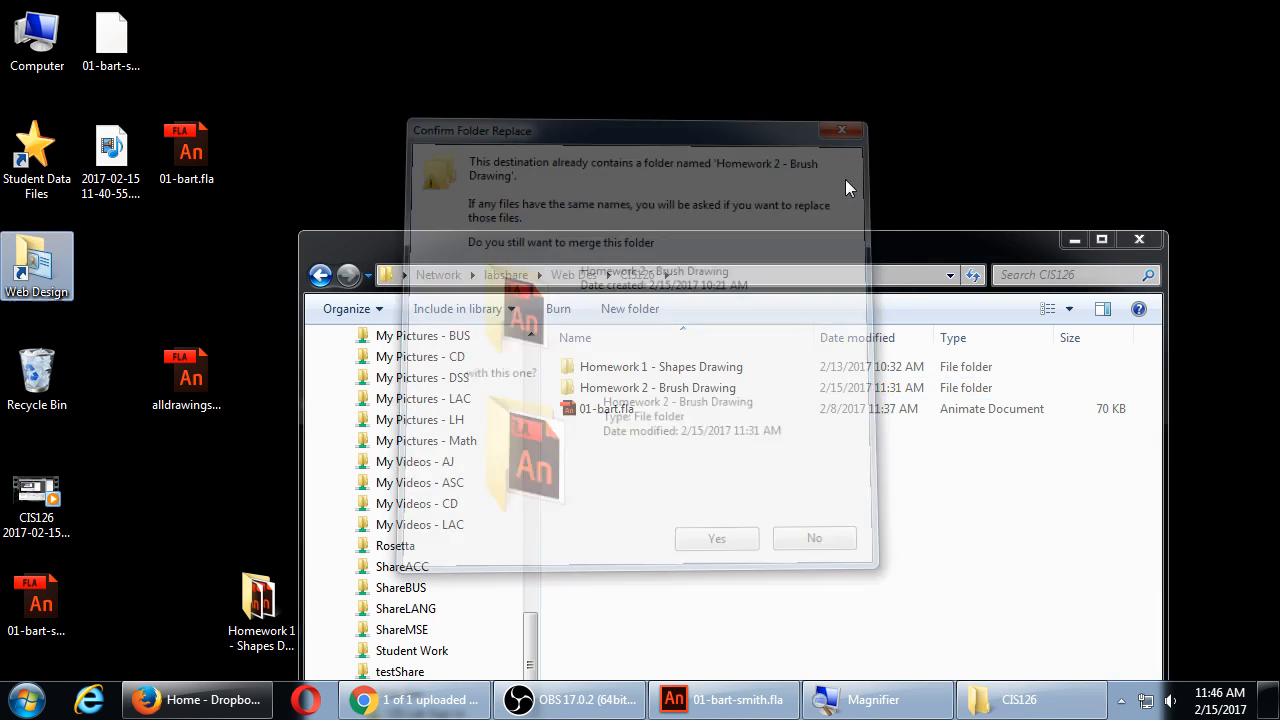
- Confirm the folder merge and open alldrawings.fla from the desktop copy
{"action": "left_click", "coordinate": [716, 538]}
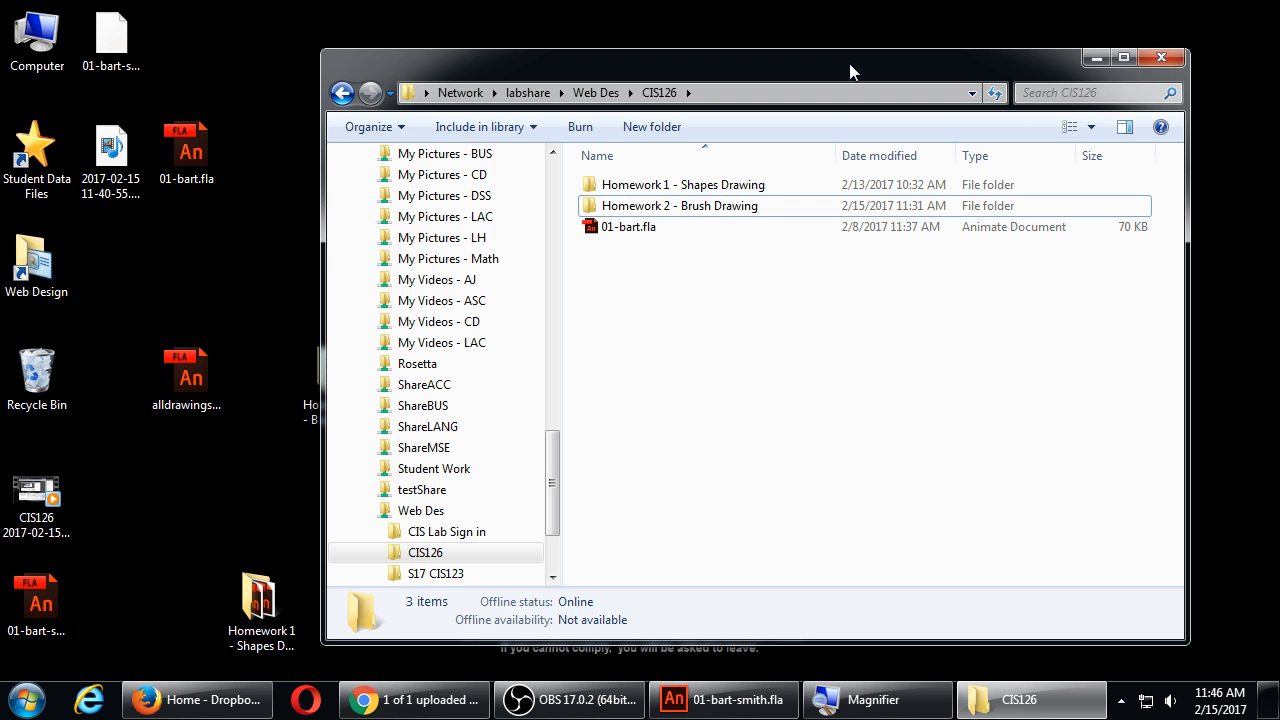
{"action": "left_click", "coordinate": [628, 226]}
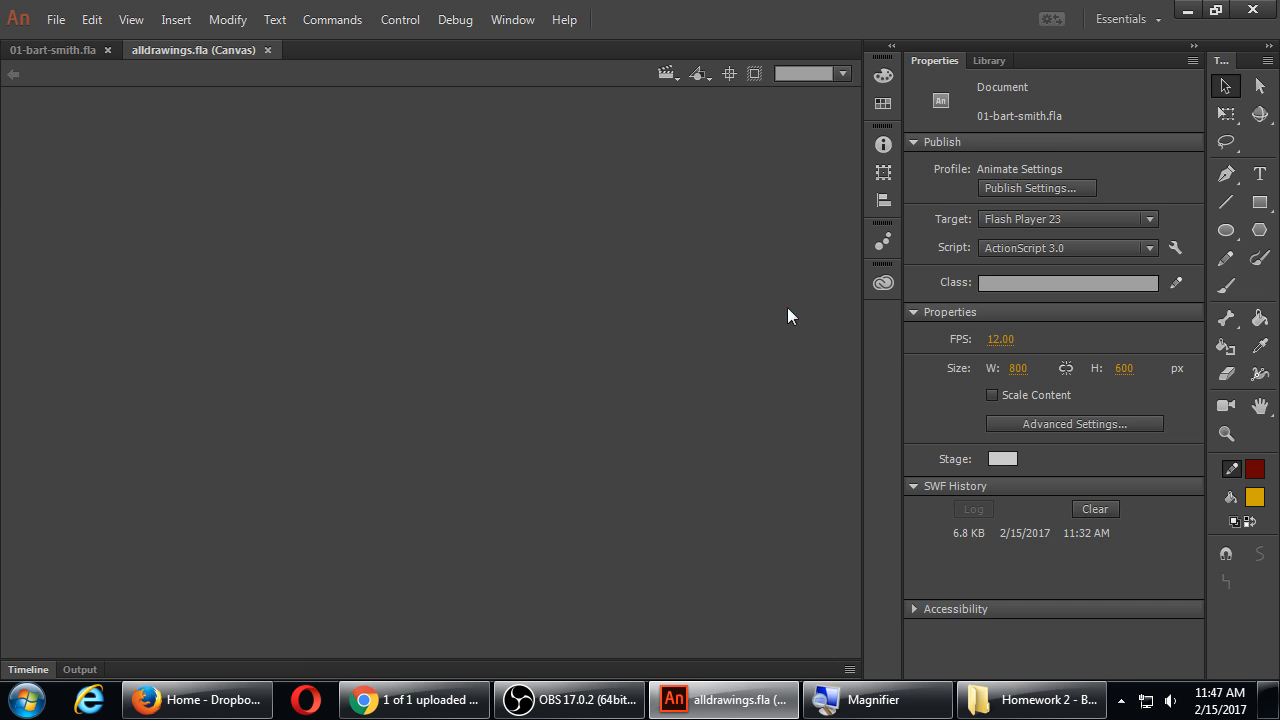
- Show the Timeline panel and scroll the layer list down to Layer 1
{"action": "left_click", "coordinate": [190, 50]}
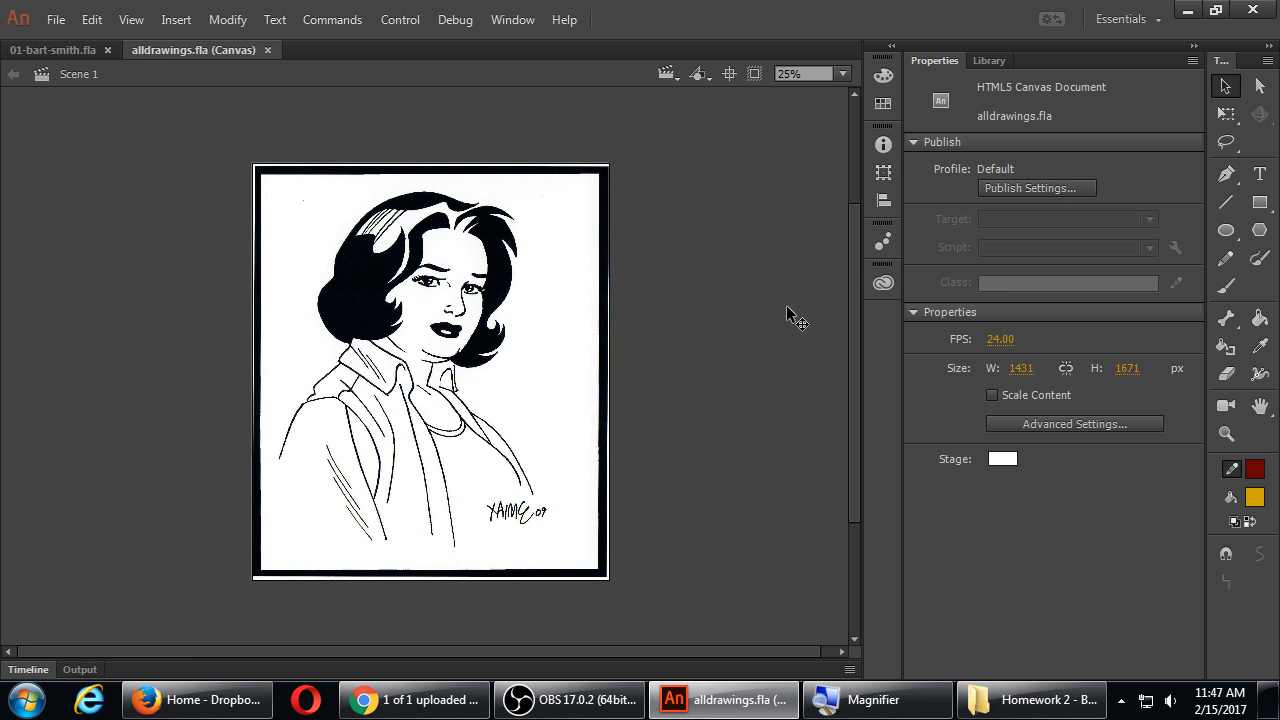
{"action": "mouse_move", "coordinate": [137, 475]}
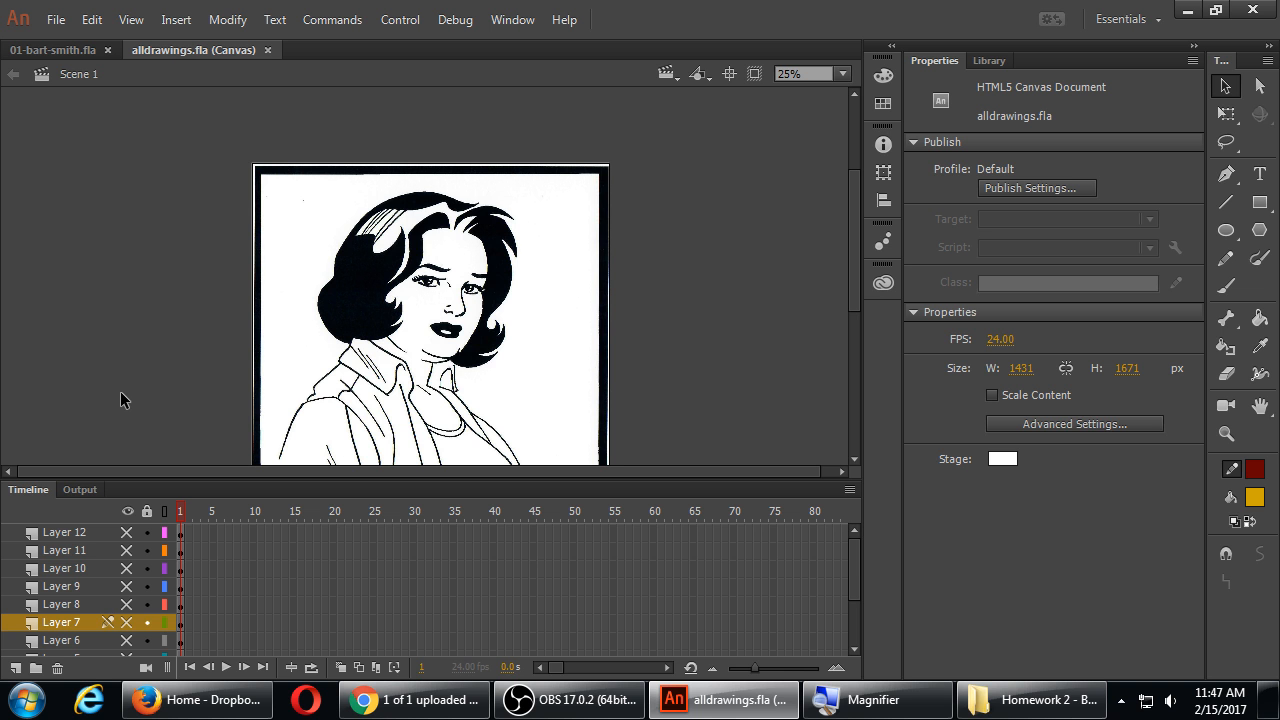
{"action": "mouse_move", "coordinate": [57, 574]}
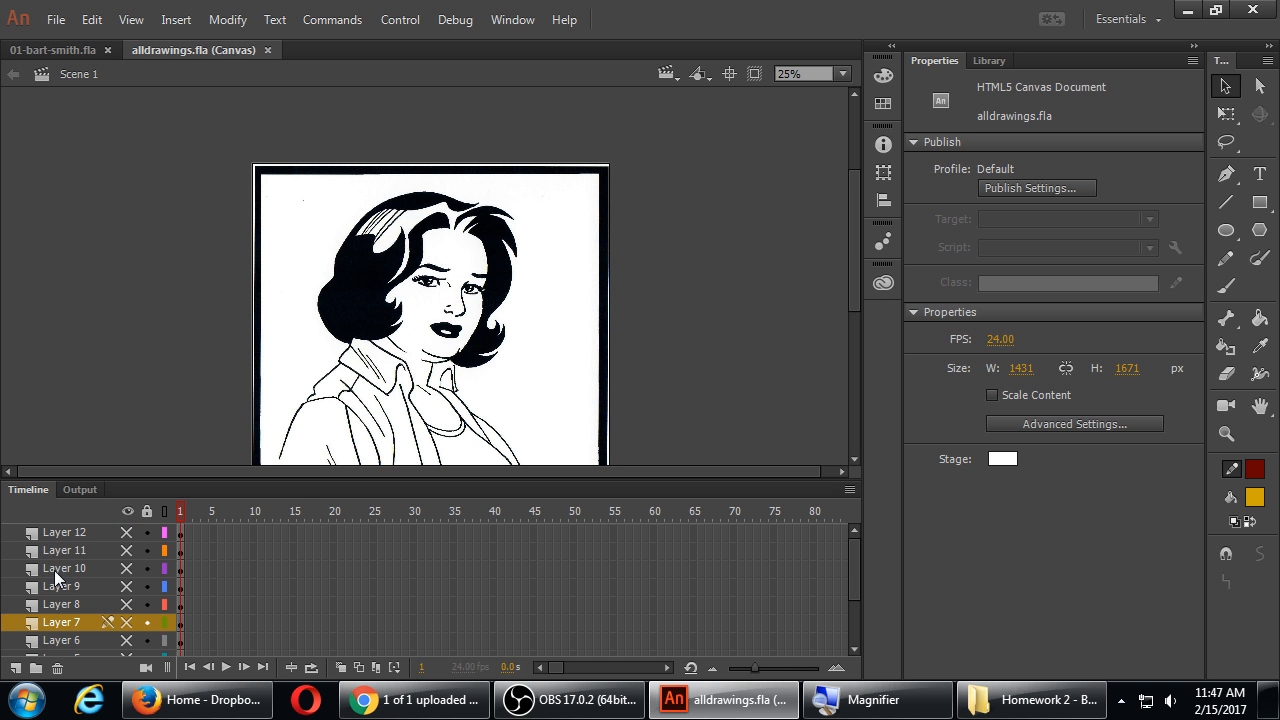
{"action": "scroll", "scroll_direction": "down", "scroll_amount": 3}
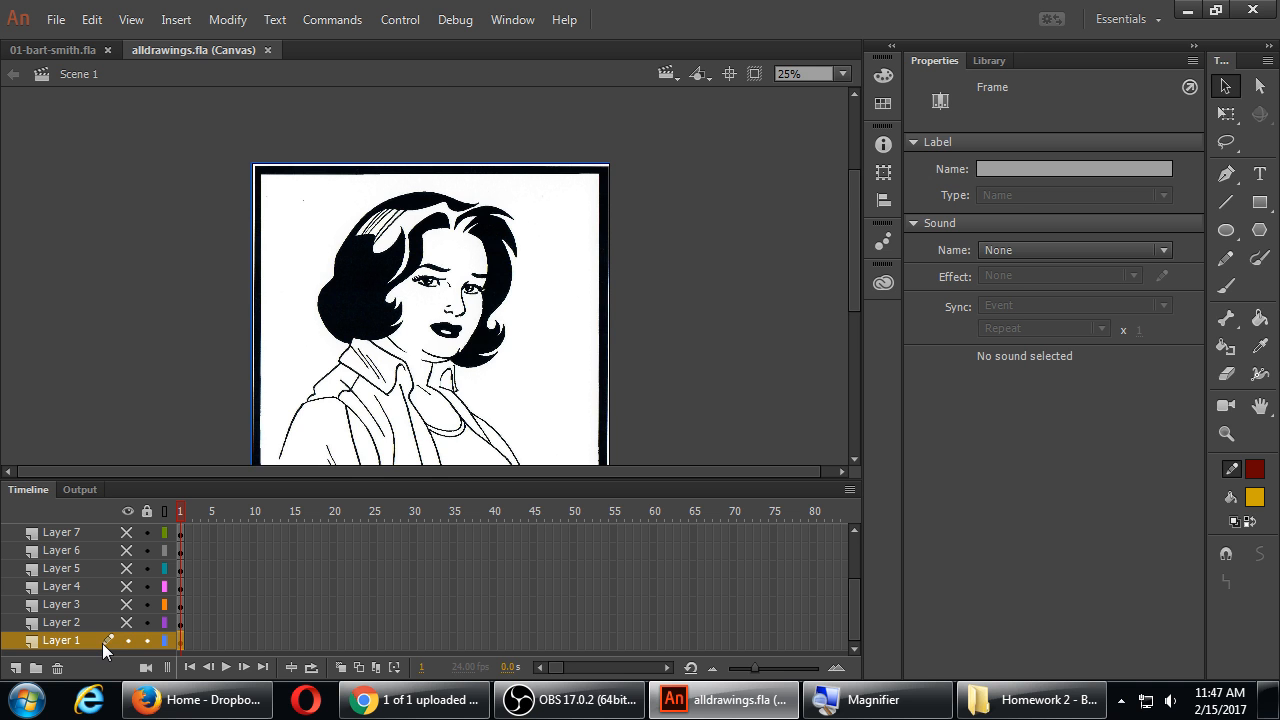
- Hide layers to reveal the scanned drawings beneath, reaching the circular comic panel
{"action": "scroll", "scroll_direction": "down", "scroll_amount": 3}
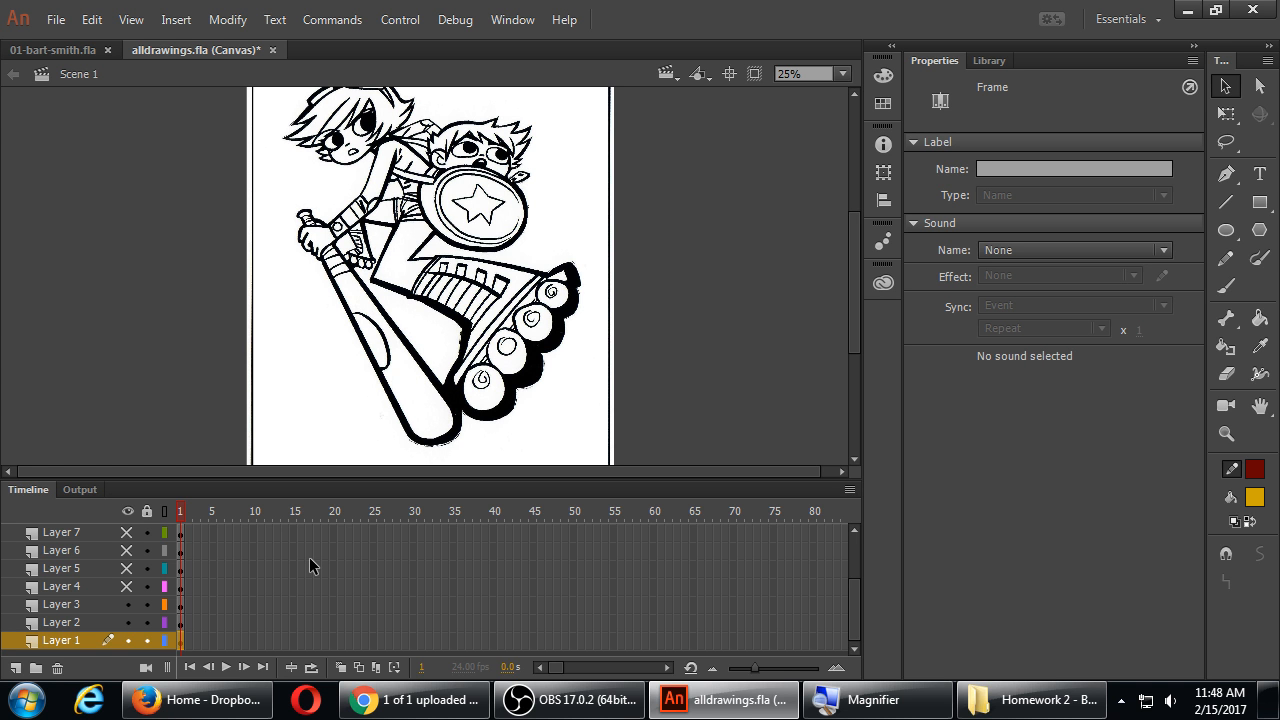
{"action": "mouse_move", "coordinate": [30, 55]}
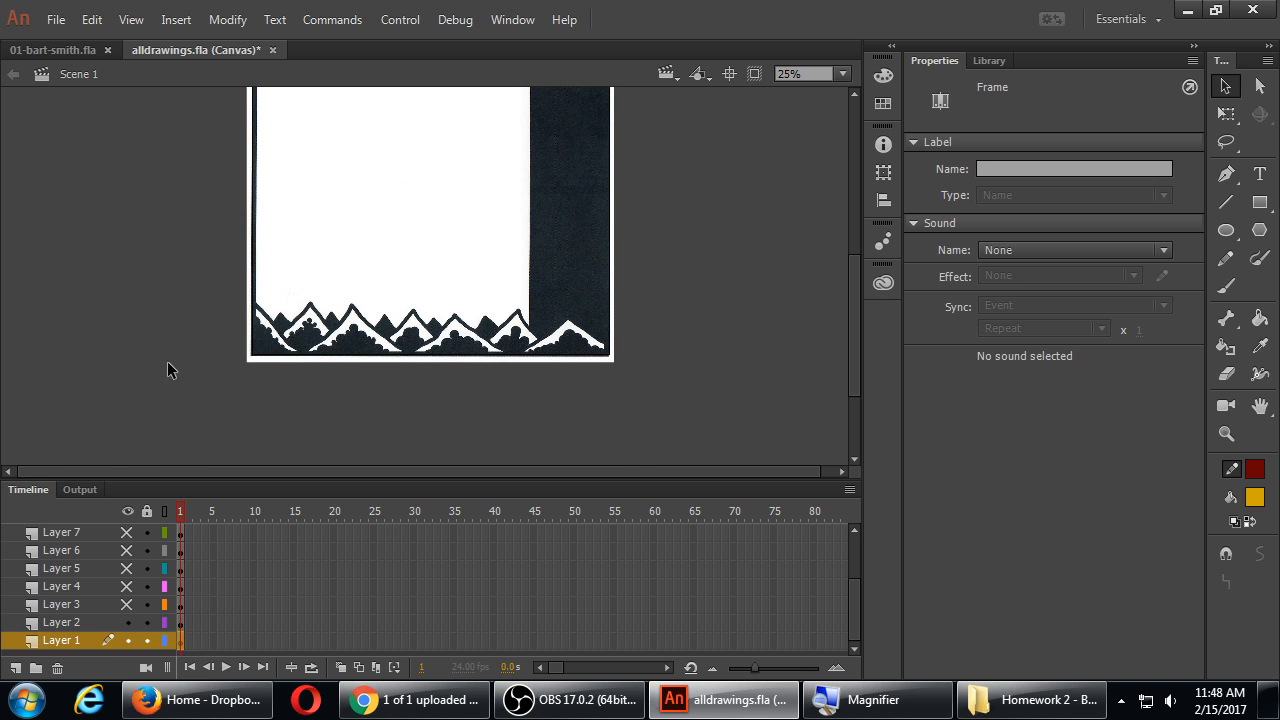
{"action": "mouse_move", "coordinate": [140, 315]}
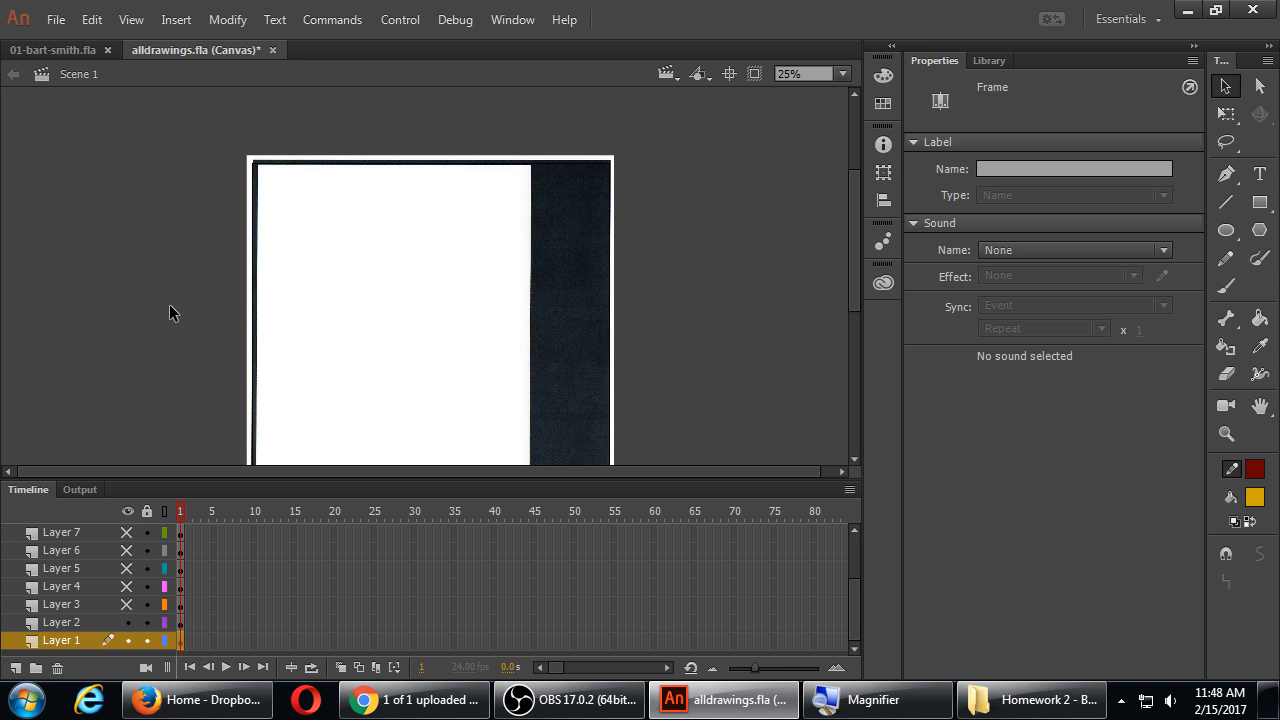
{"action": "left_click", "coordinate": [128, 612]}
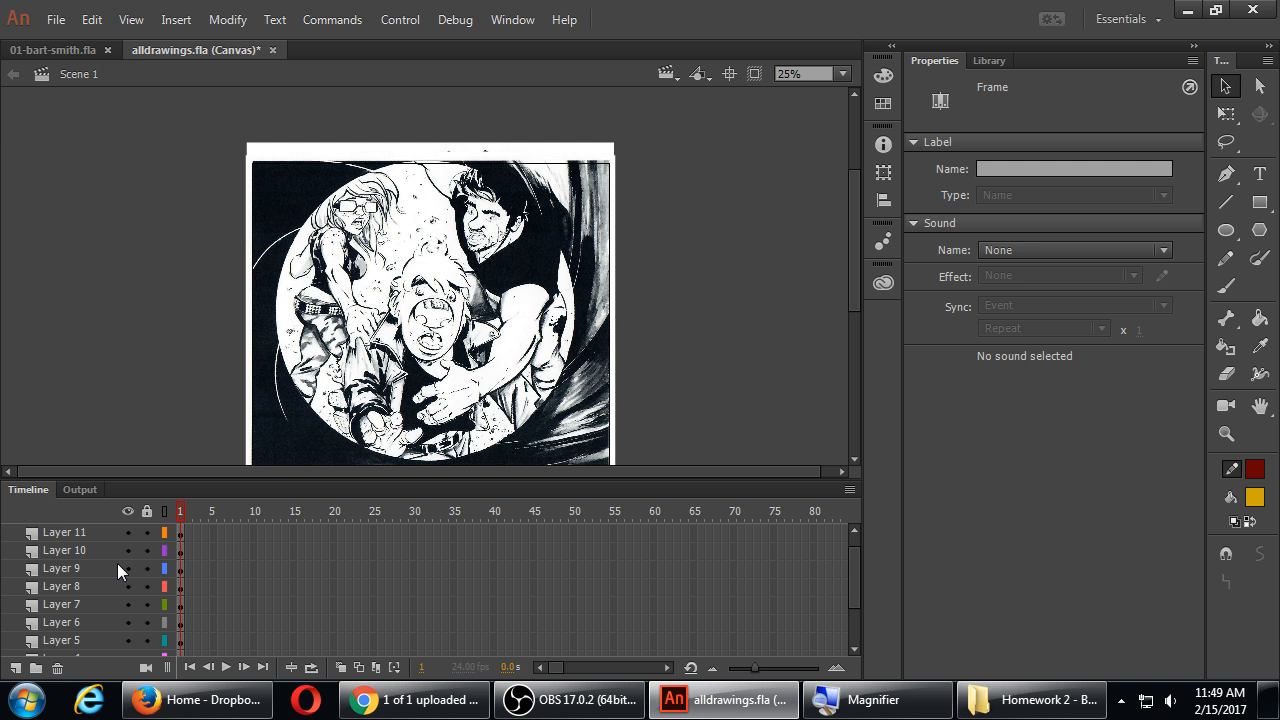
{"action": "mouse_move", "coordinate": [90, 524]}
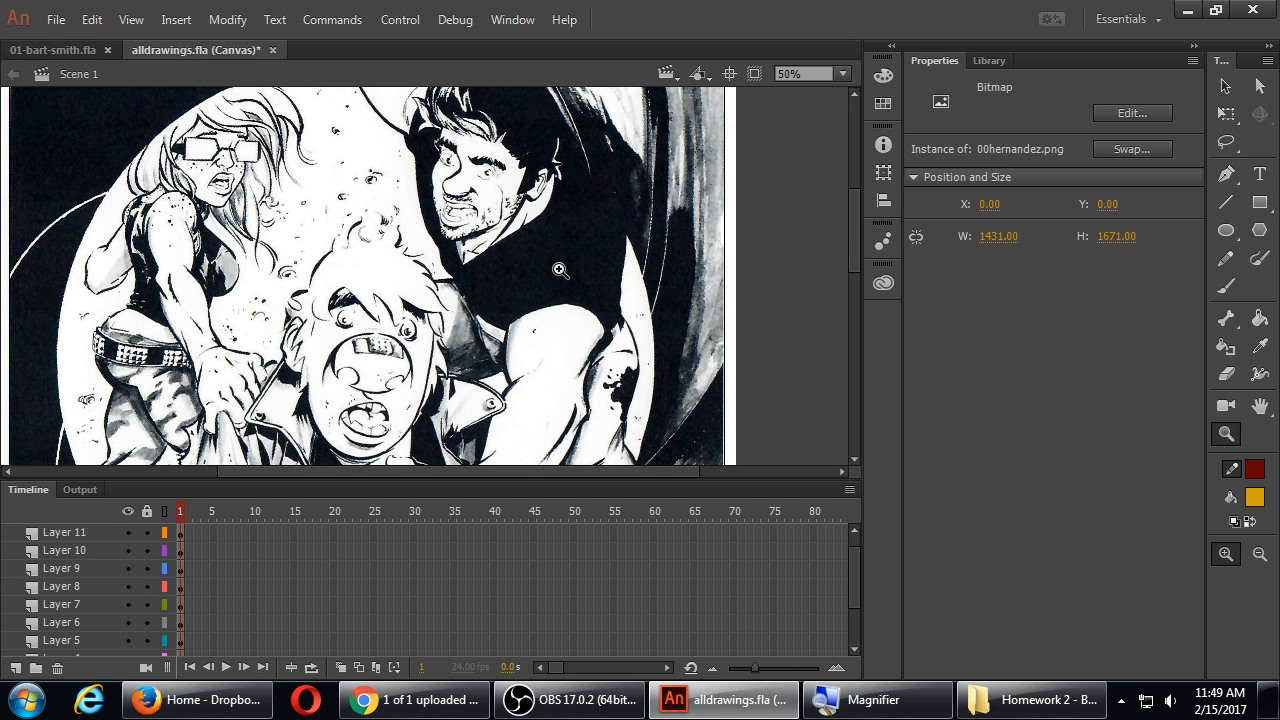
- Zoom in on the circular comic drawing 00hernandez.png to view its details
{"action": "scroll", "scroll_direction": "down", "scroll_amount": 3}
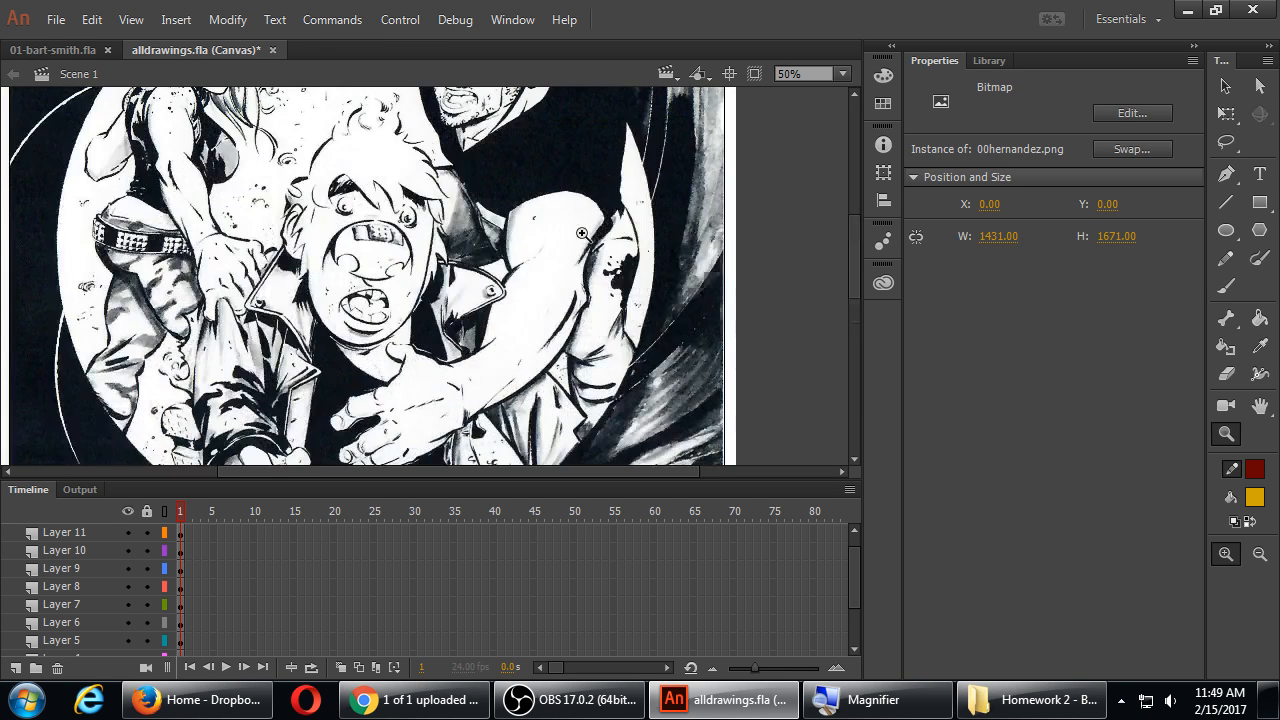